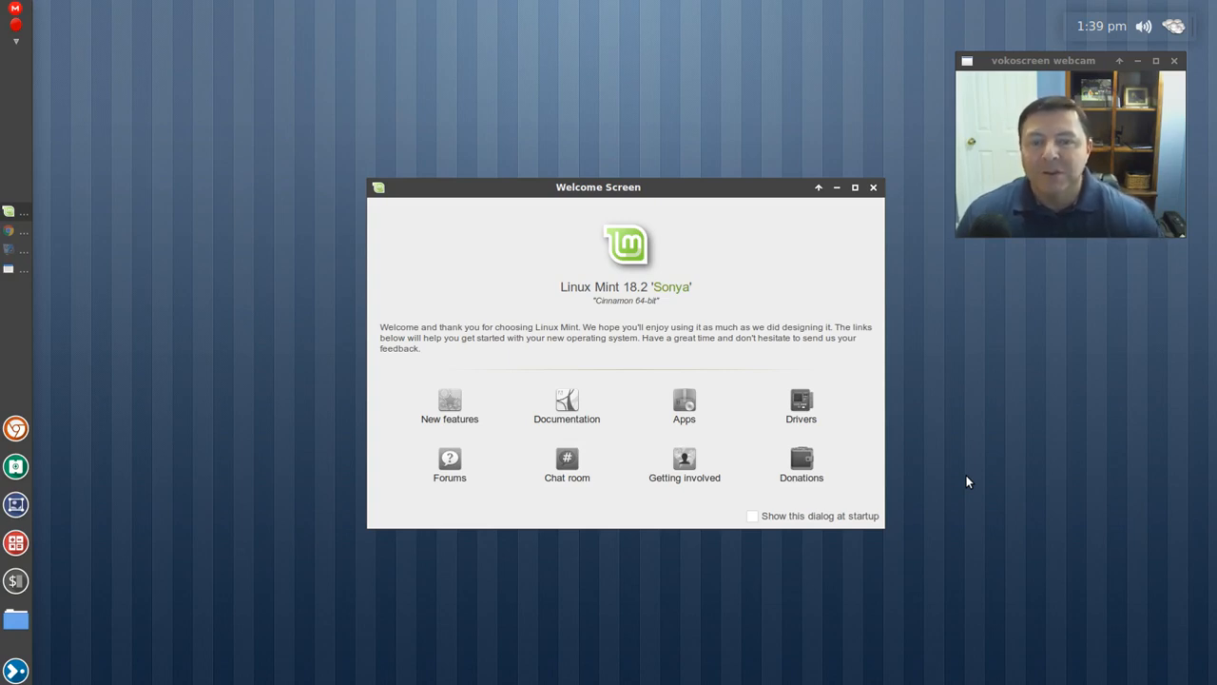
pyautogui.moveTo(643, 308)
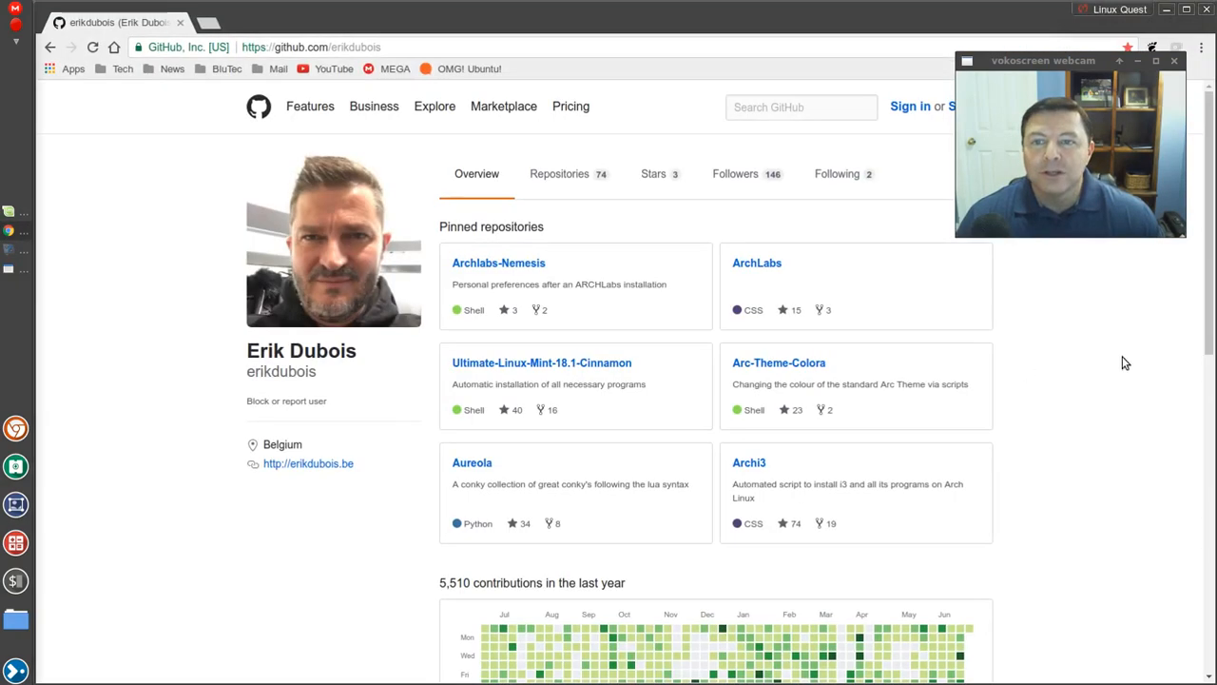
pyautogui.moveTo(472, 225)
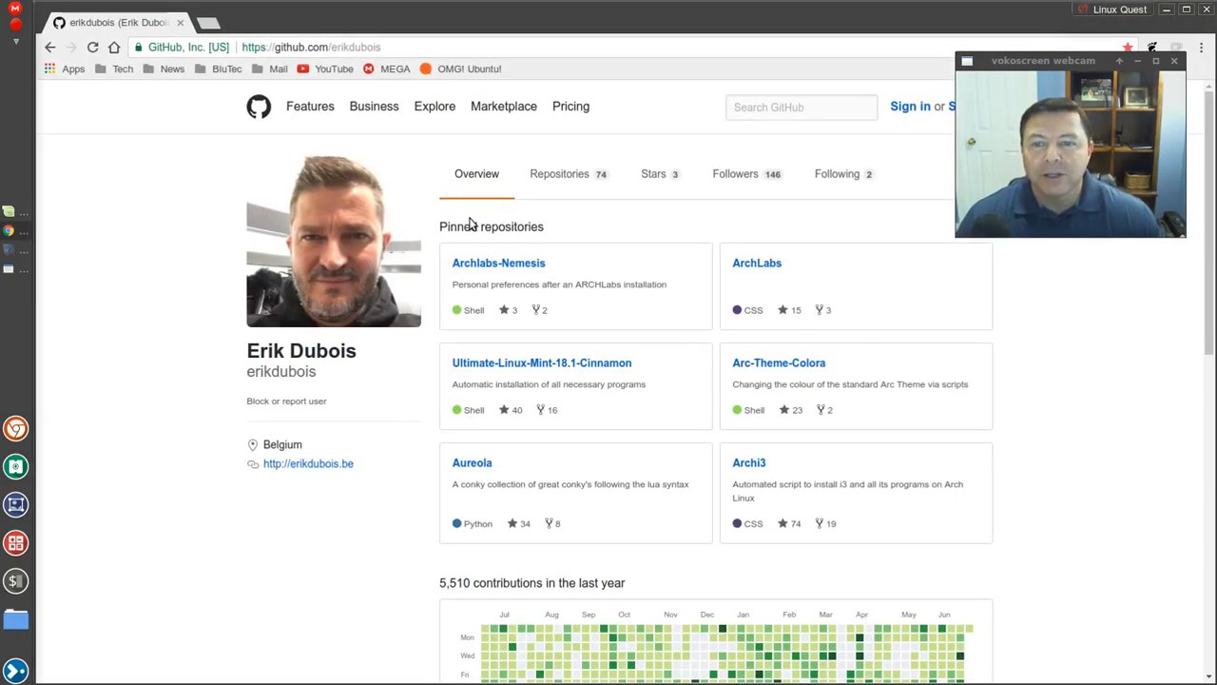
pyautogui.moveTo(494, 361)
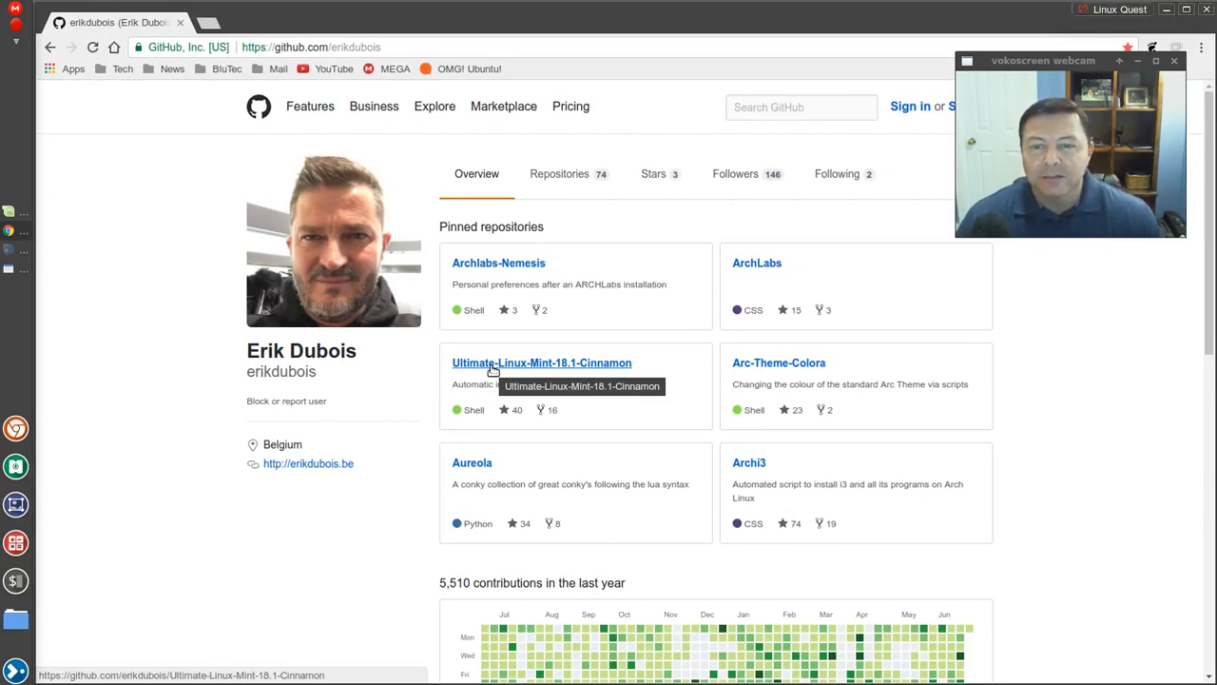
pyautogui.moveTo(787, 235)
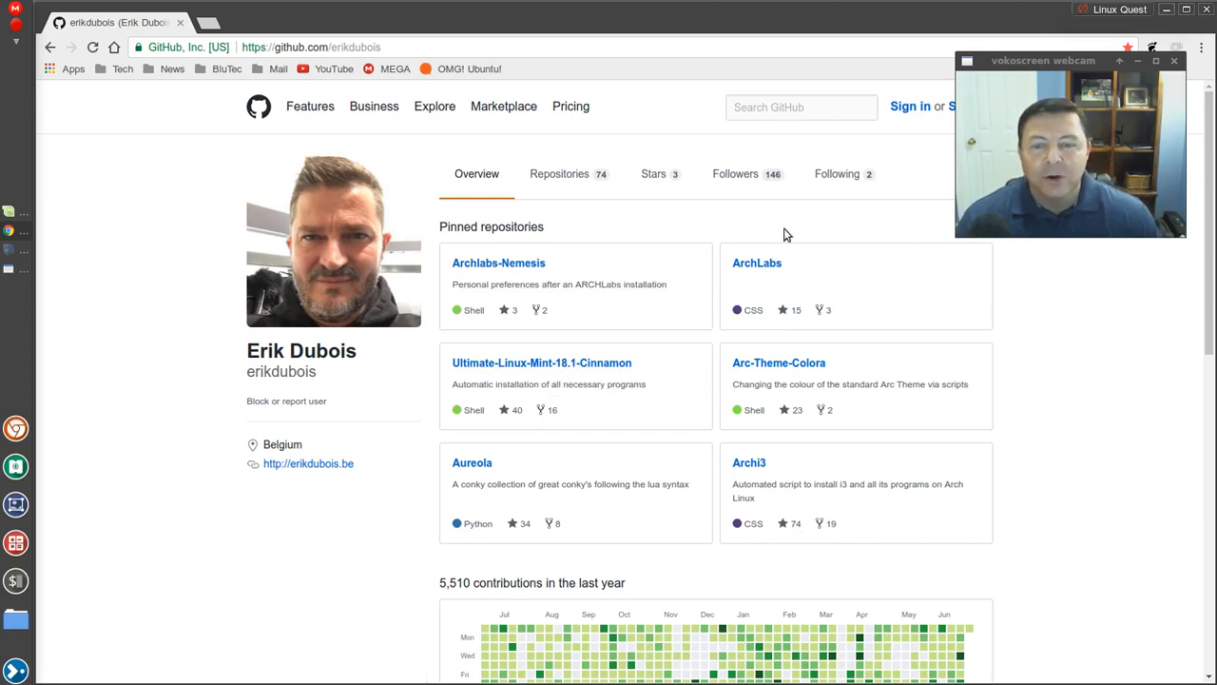
pyautogui.moveTo(561, 378)
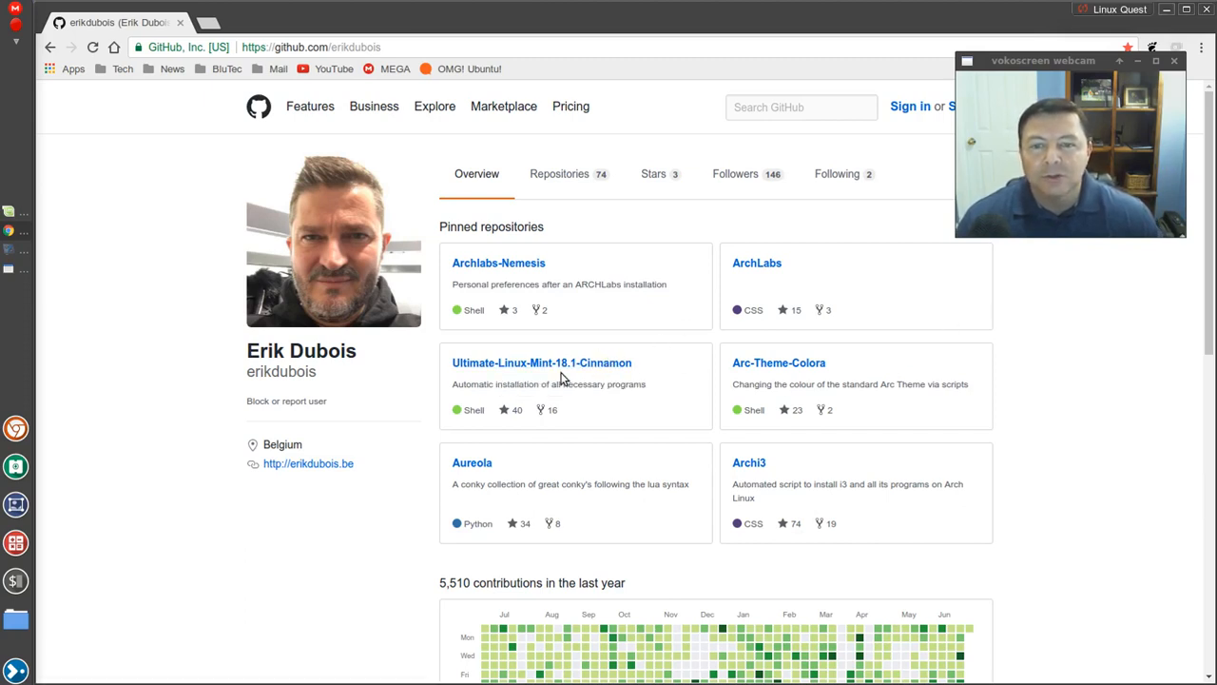
pyautogui.moveTo(542, 361)
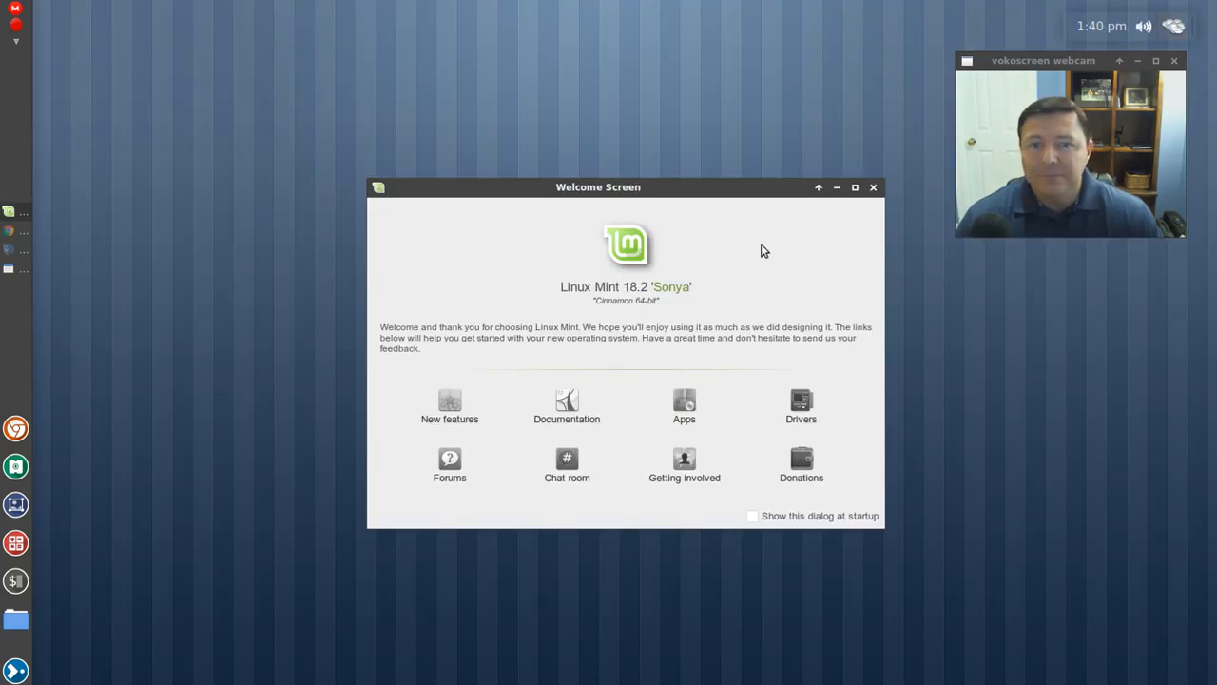
# Close the Welcome Screen window, leaving the desktop empty
pyautogui.click(873, 187)
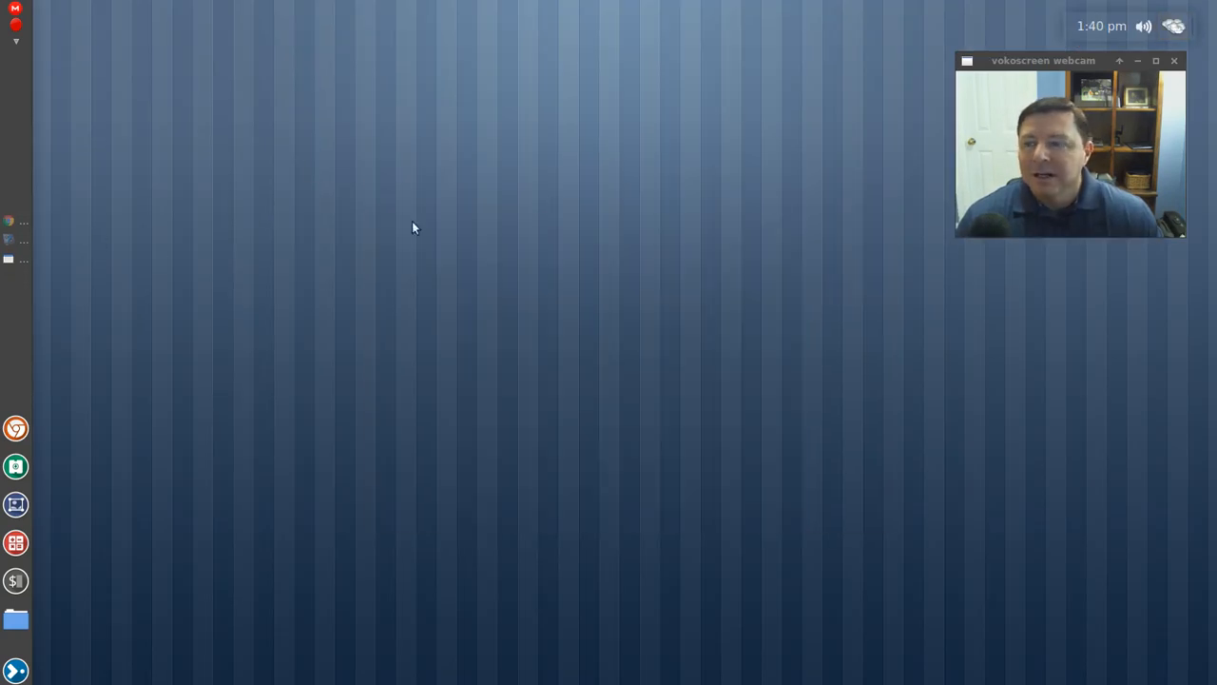
pyautogui.moveTo(38, 639)
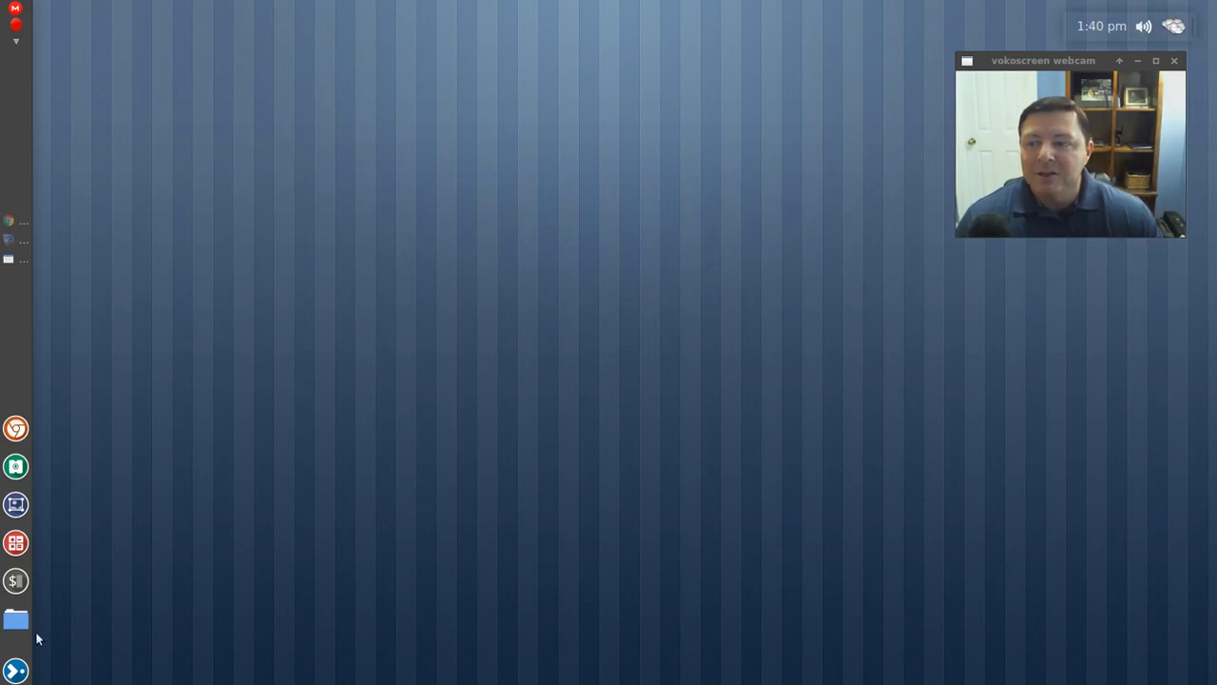
pyautogui.moveTo(219, 408)
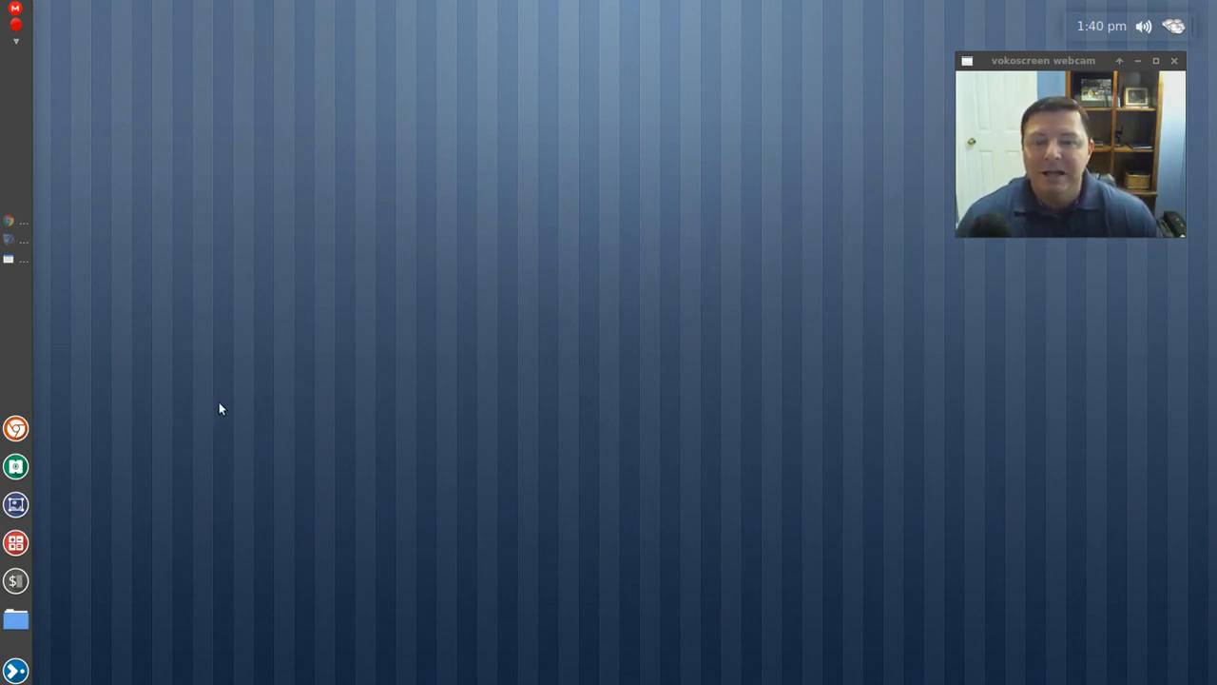
pyautogui.moveTo(305, 434)
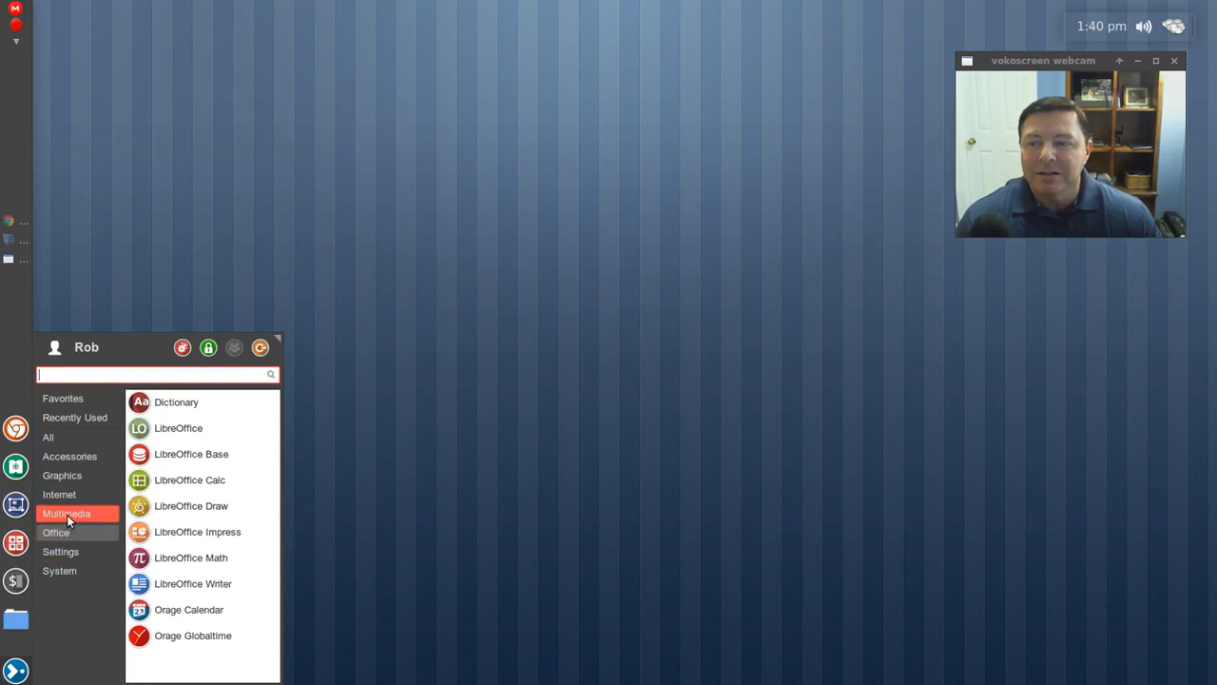
# Browse the Graphics, All and Favorites categories, then launch the file manager into Downloads
pyautogui.click(61, 476)
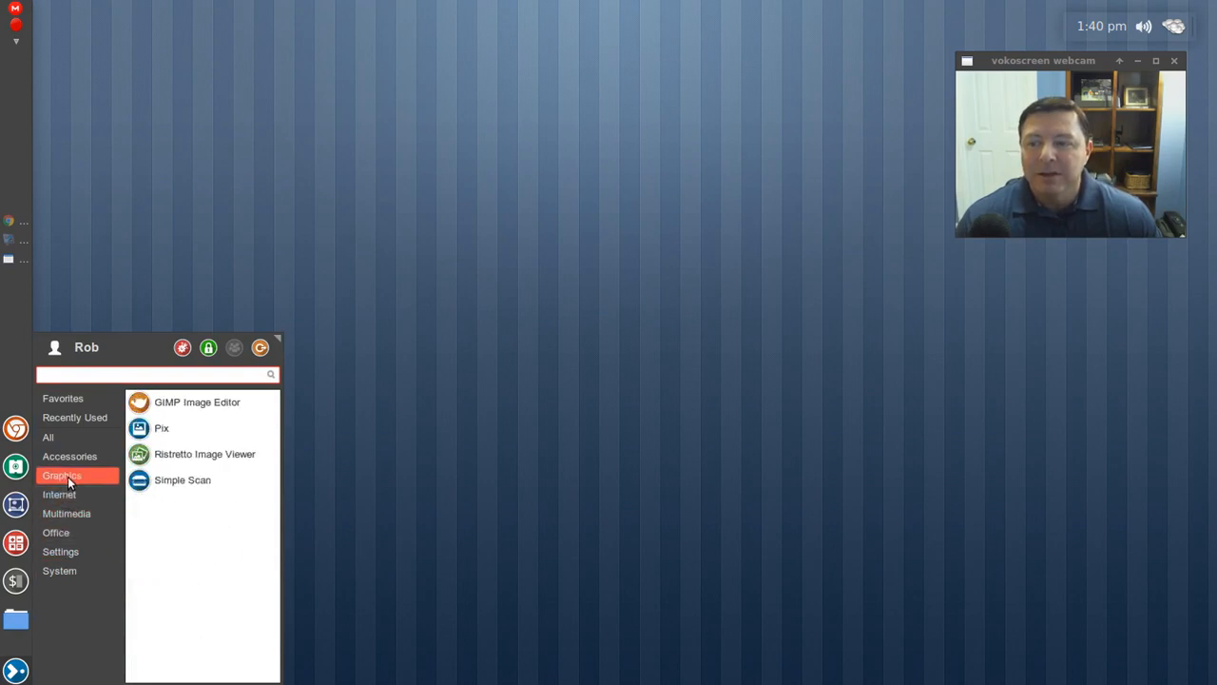
pyautogui.click(47, 436)
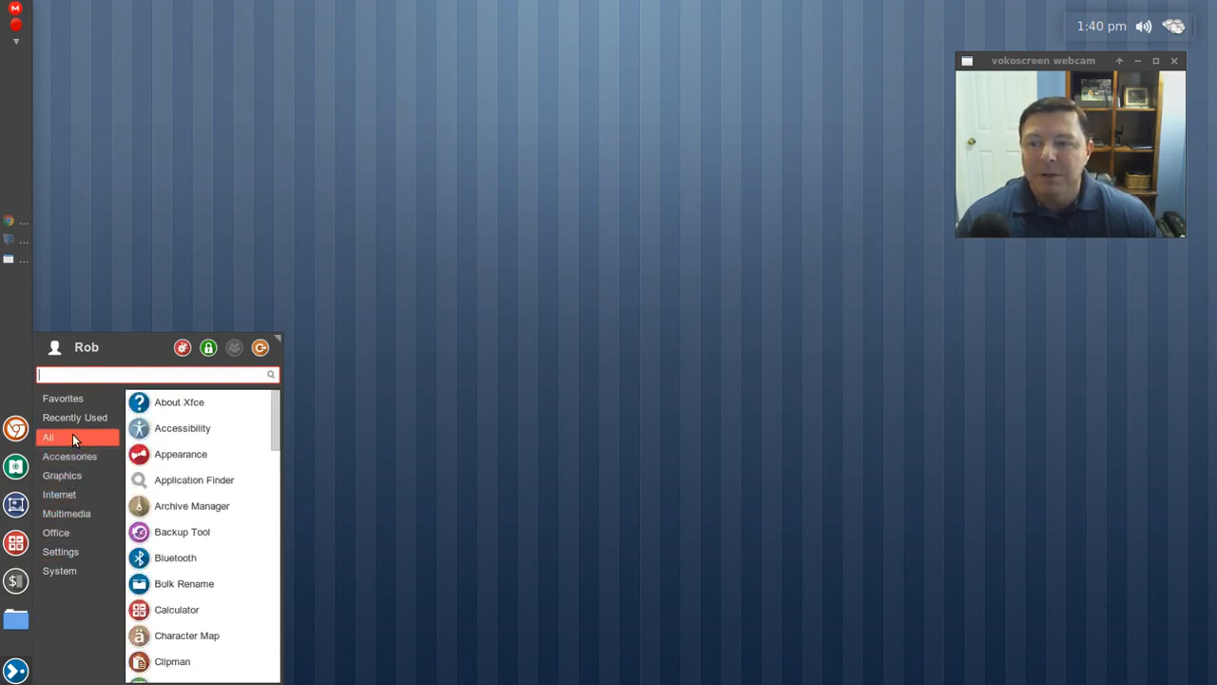
pyautogui.click(63, 398)
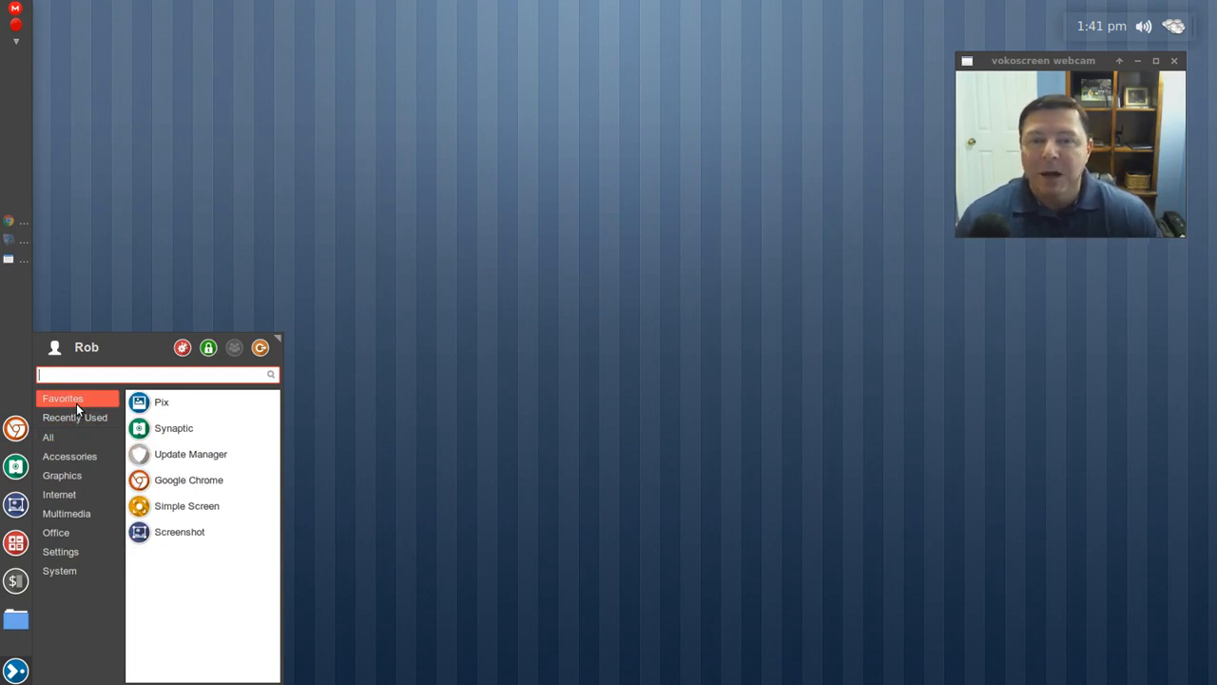
pyautogui.click(141, 289)
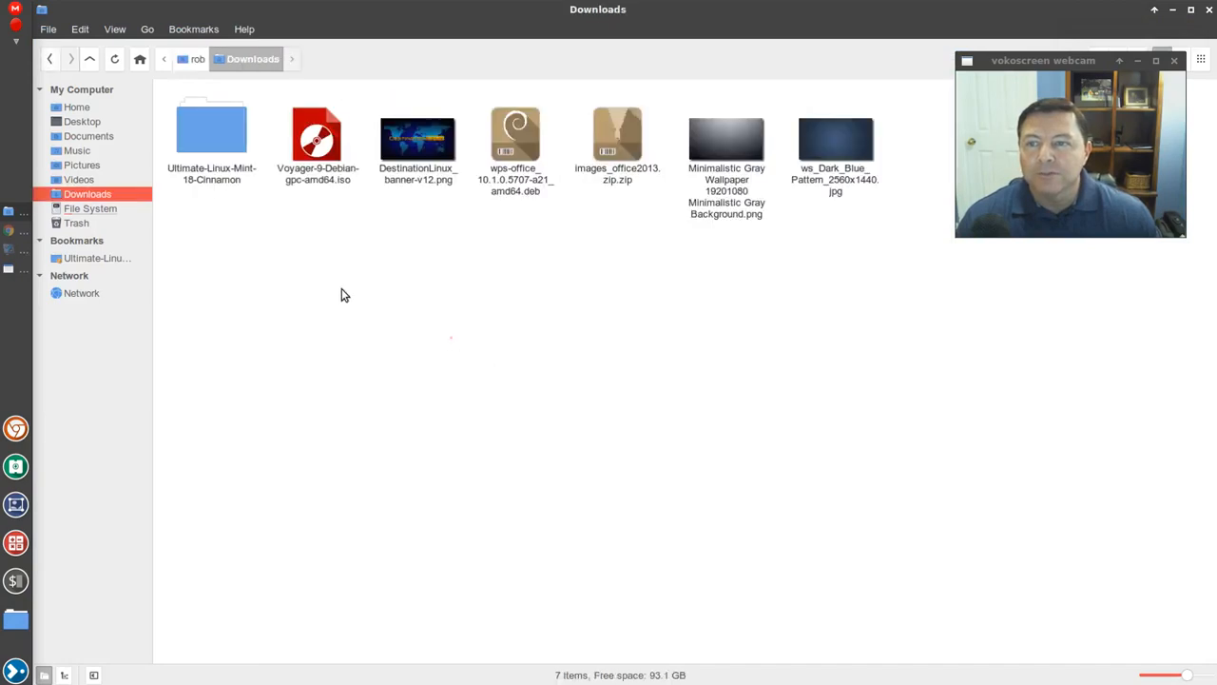
# Enter the Ultimate-Linux-Mint-18-Cinnamon folder and scroll through its 69 scripts
pyautogui.click(211, 133)
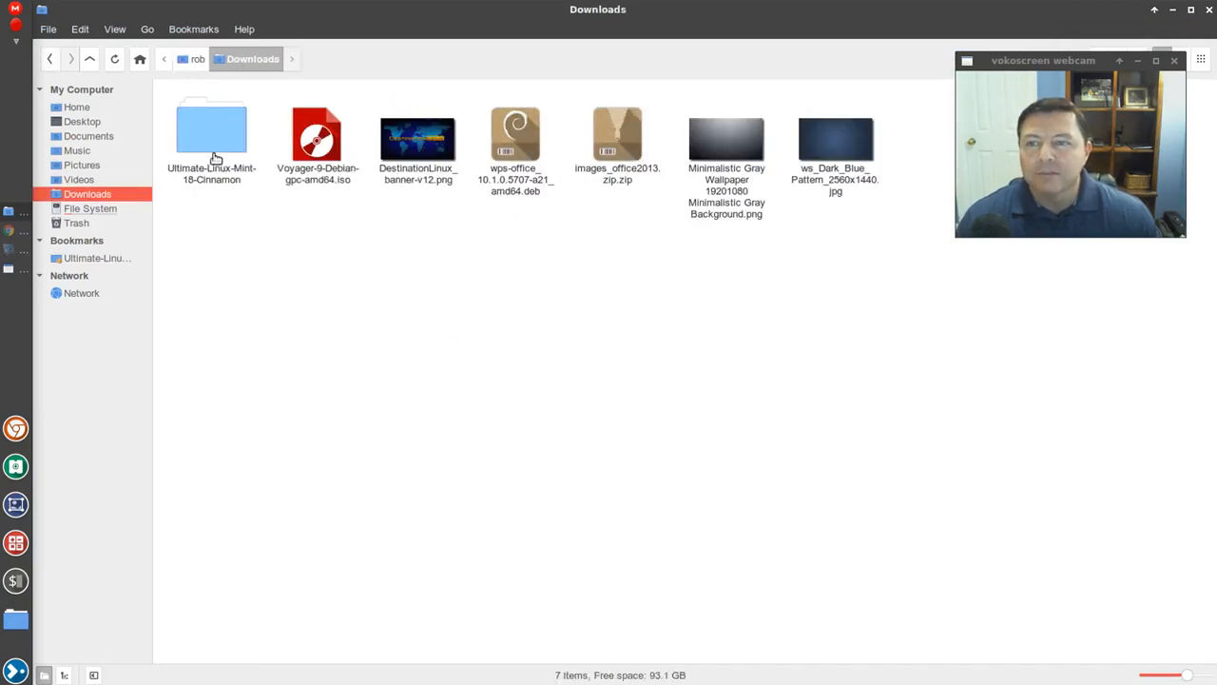
pyautogui.doubleClick(211, 129)
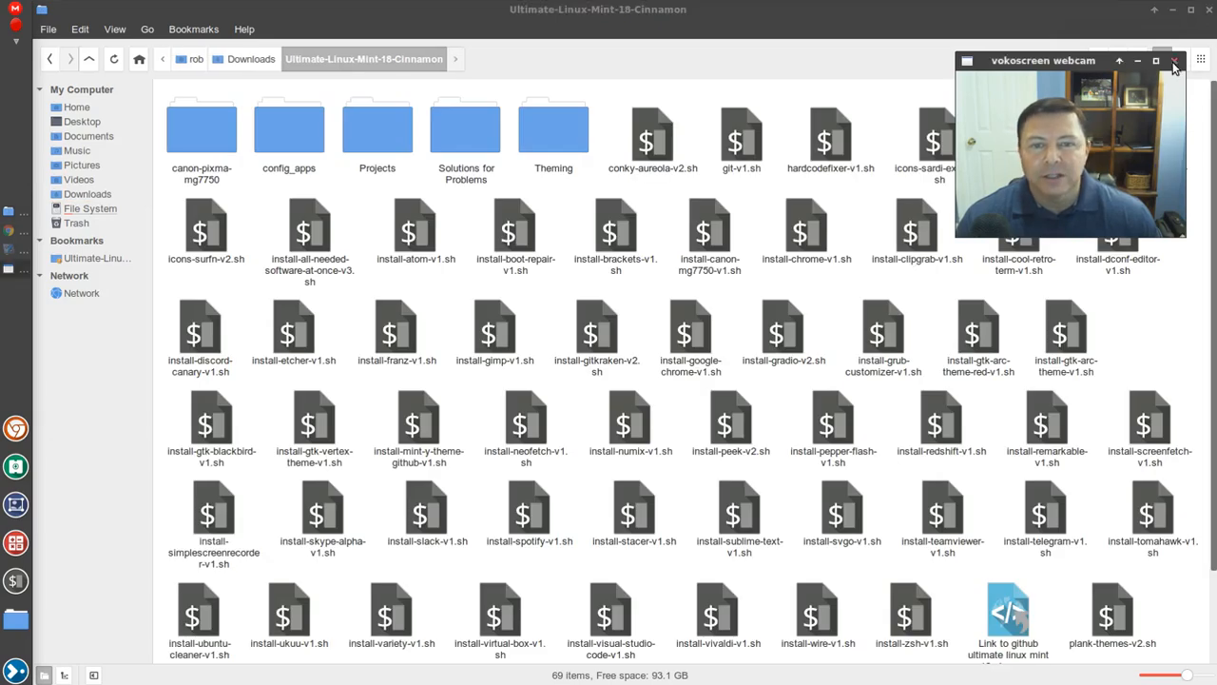
pyautogui.click(1175, 59)
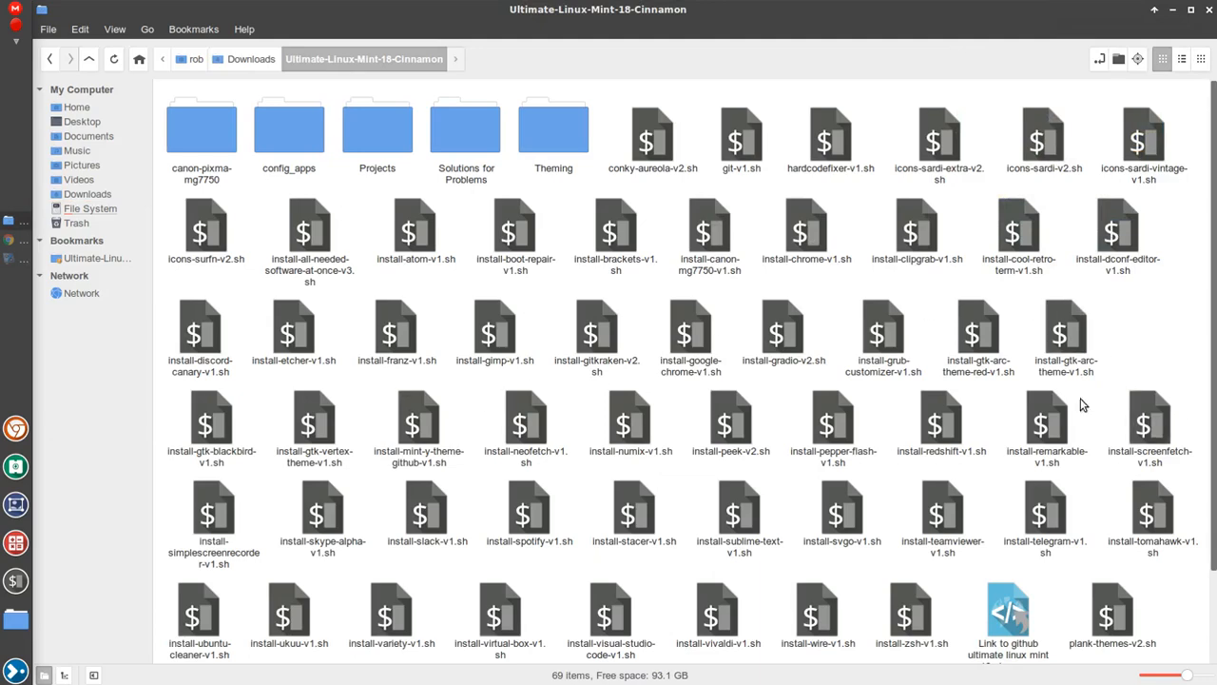
pyautogui.scroll(-3)
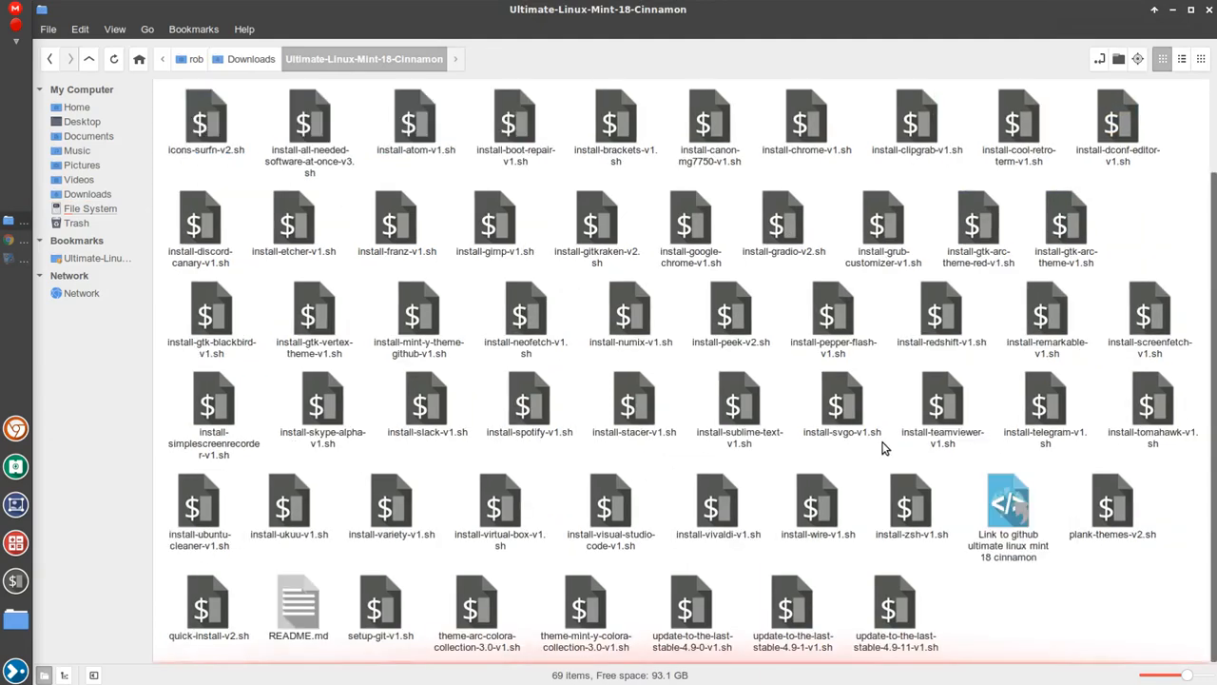
pyautogui.scroll(3)
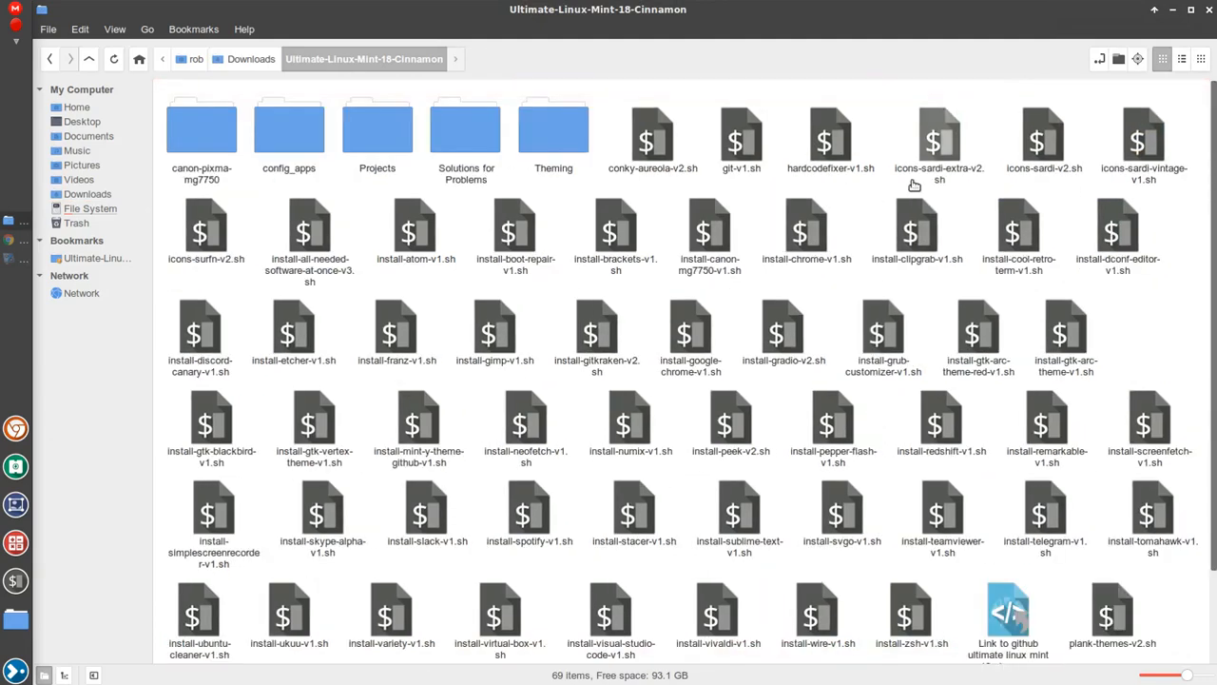
# Bring up the context menu for icons-sardi-extra-v2.sh
pyautogui.rightClick(939, 137)
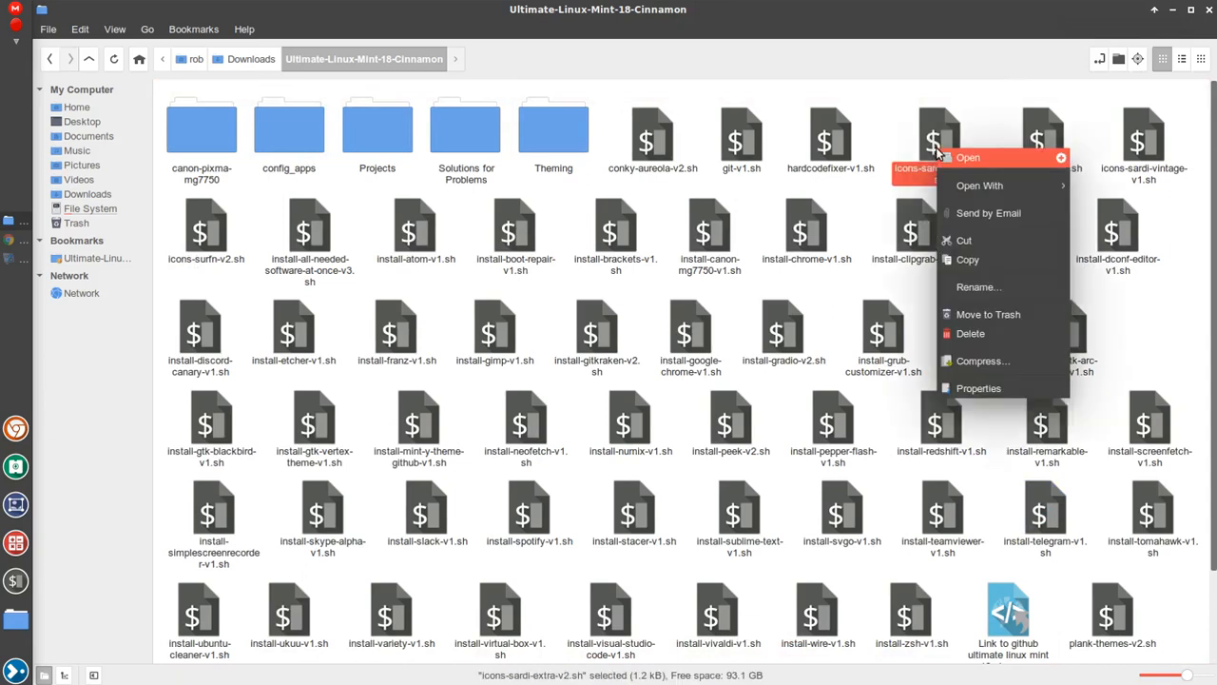
# Review icons-sardi-extra-v2.sh Permissions showing execution allowed, then close the properties
pyautogui.click(978, 388)
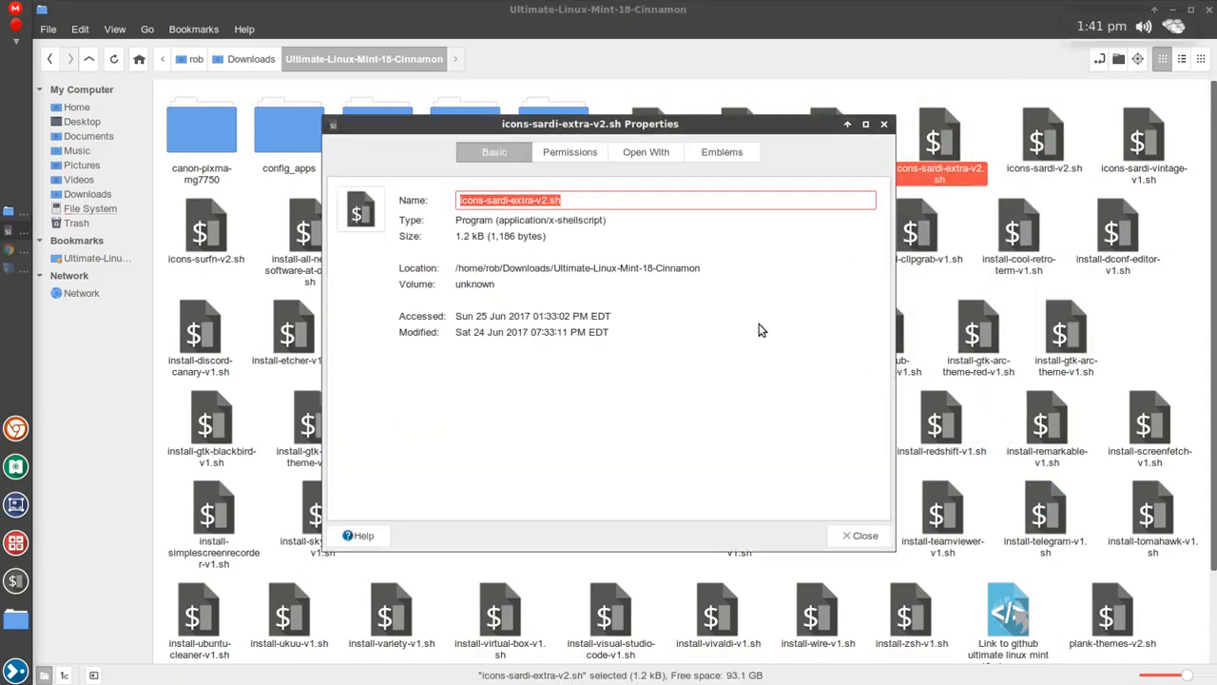
pyautogui.moveTo(669, 251)
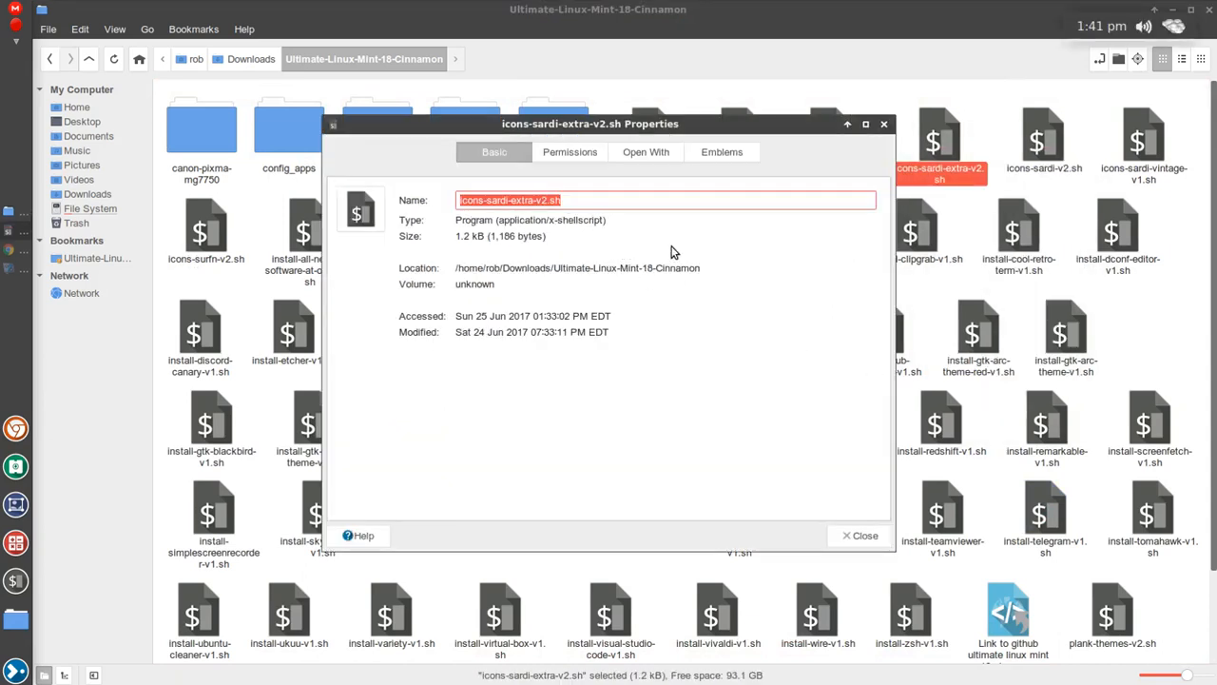
pyautogui.click(569, 152)
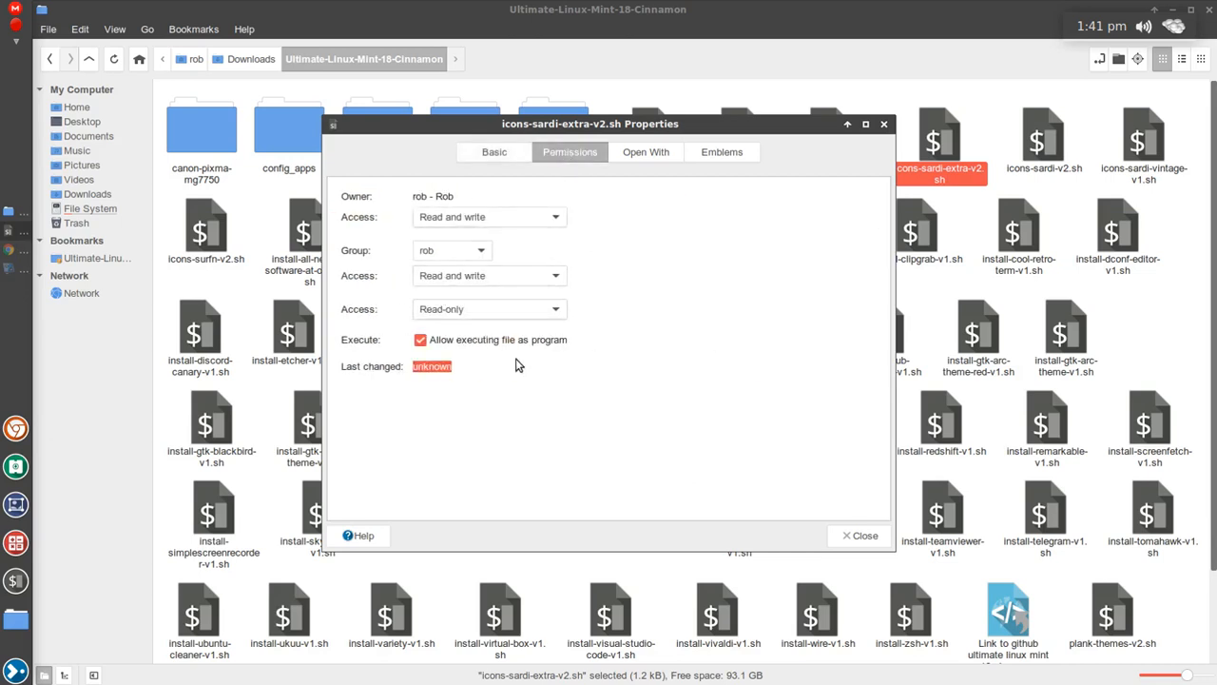
pyautogui.moveTo(480, 350)
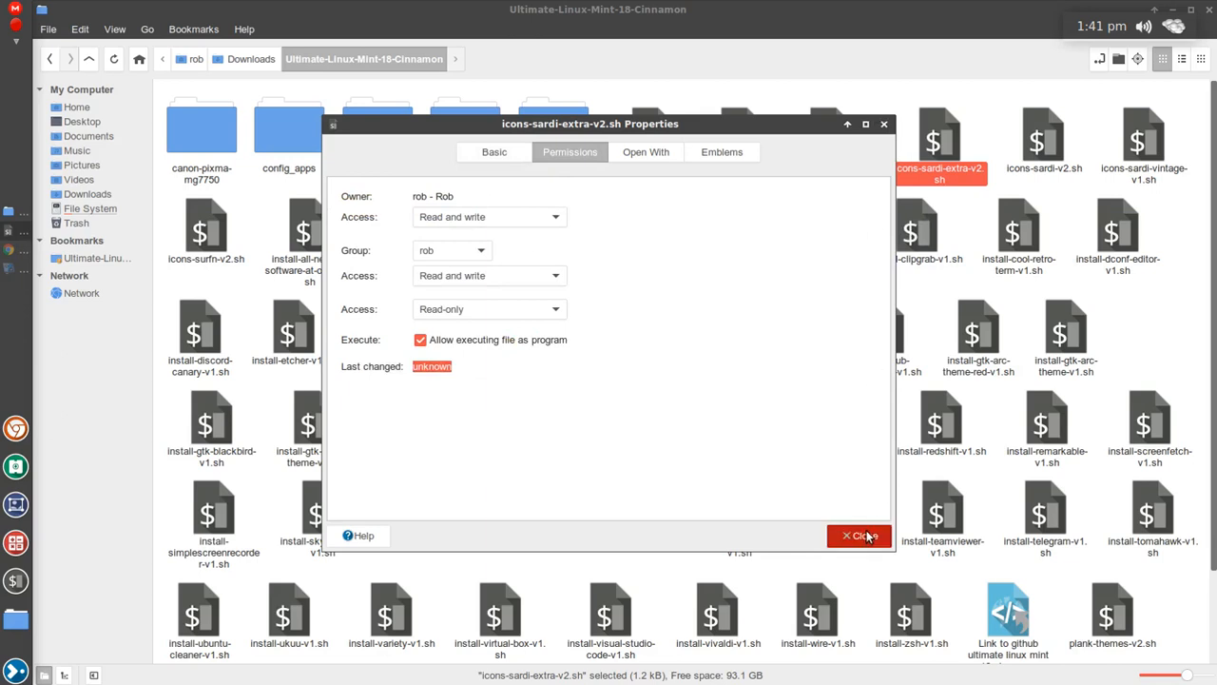
pyautogui.click(860, 536)
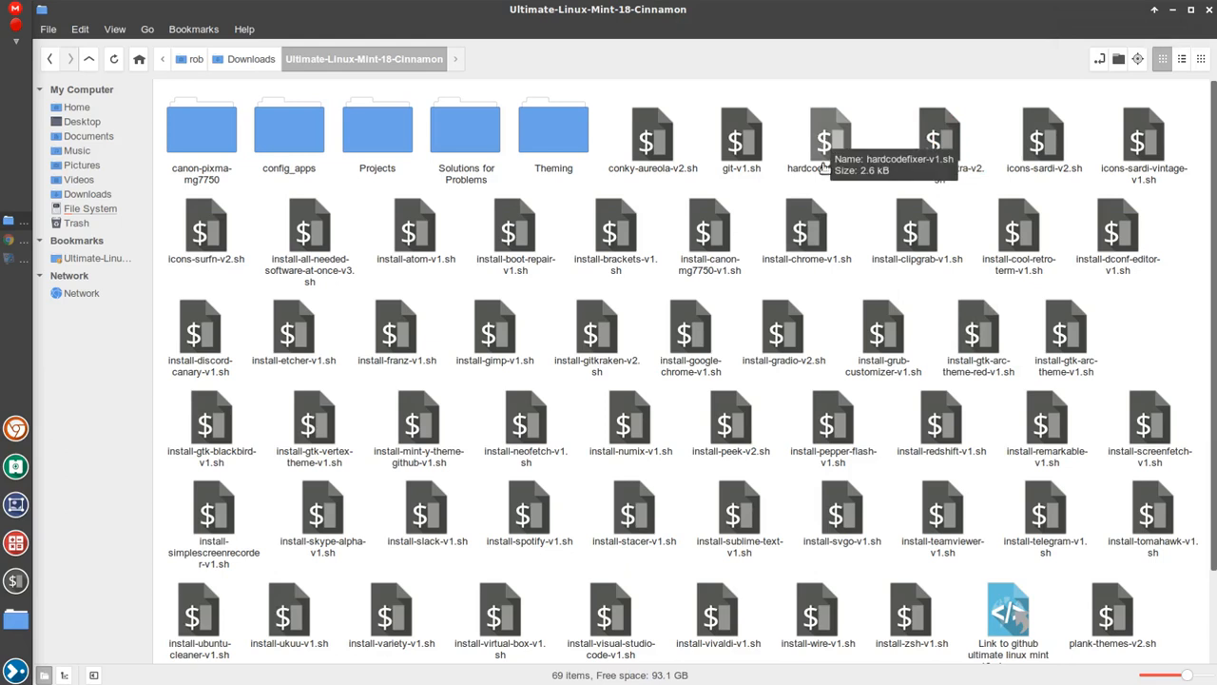
pyautogui.moveTo(852, 213)
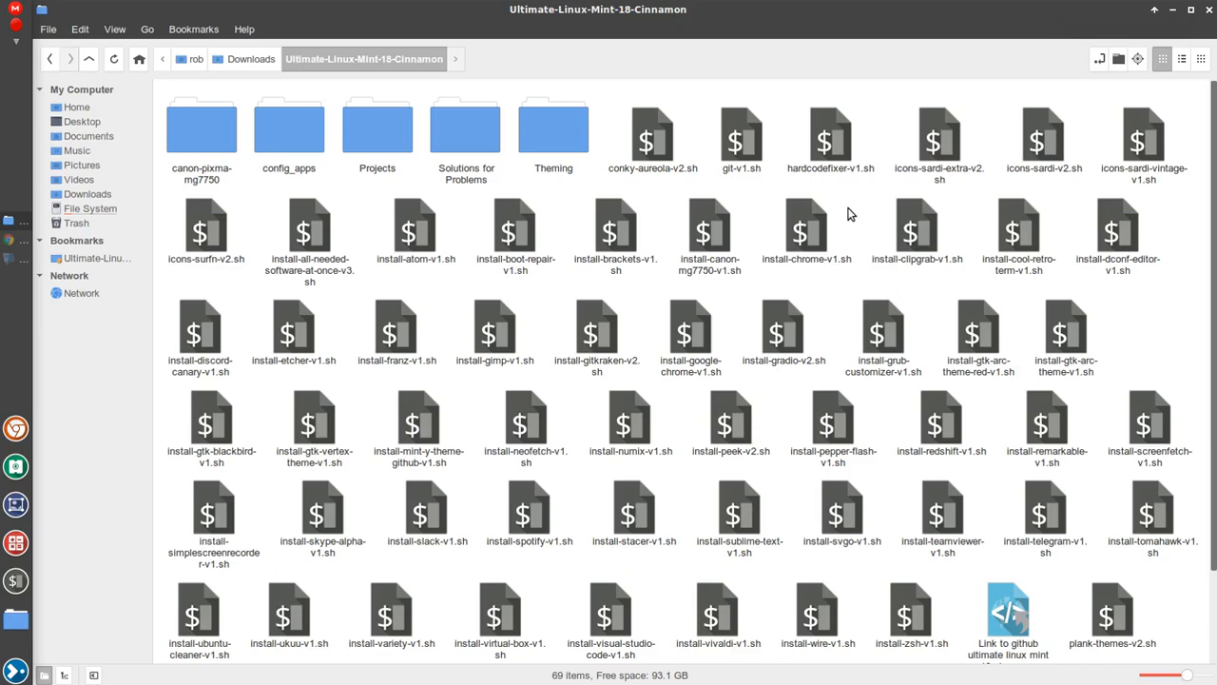
pyautogui.moveTo(886, 157)
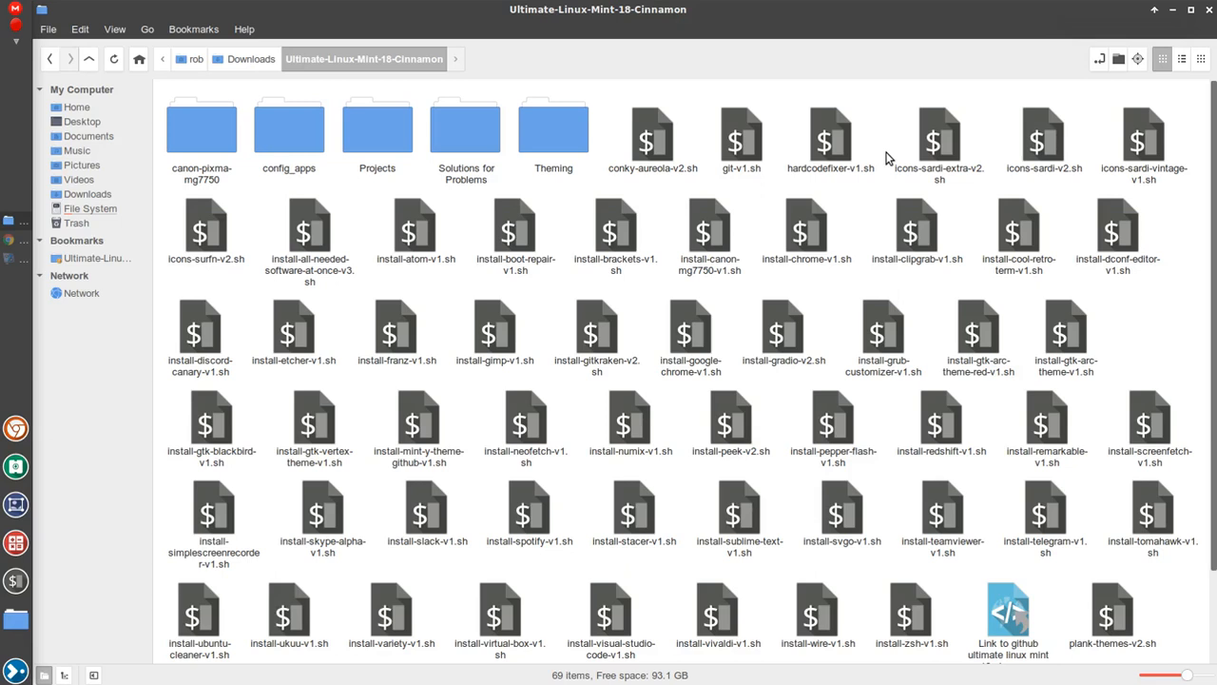
pyautogui.moveTo(887, 143)
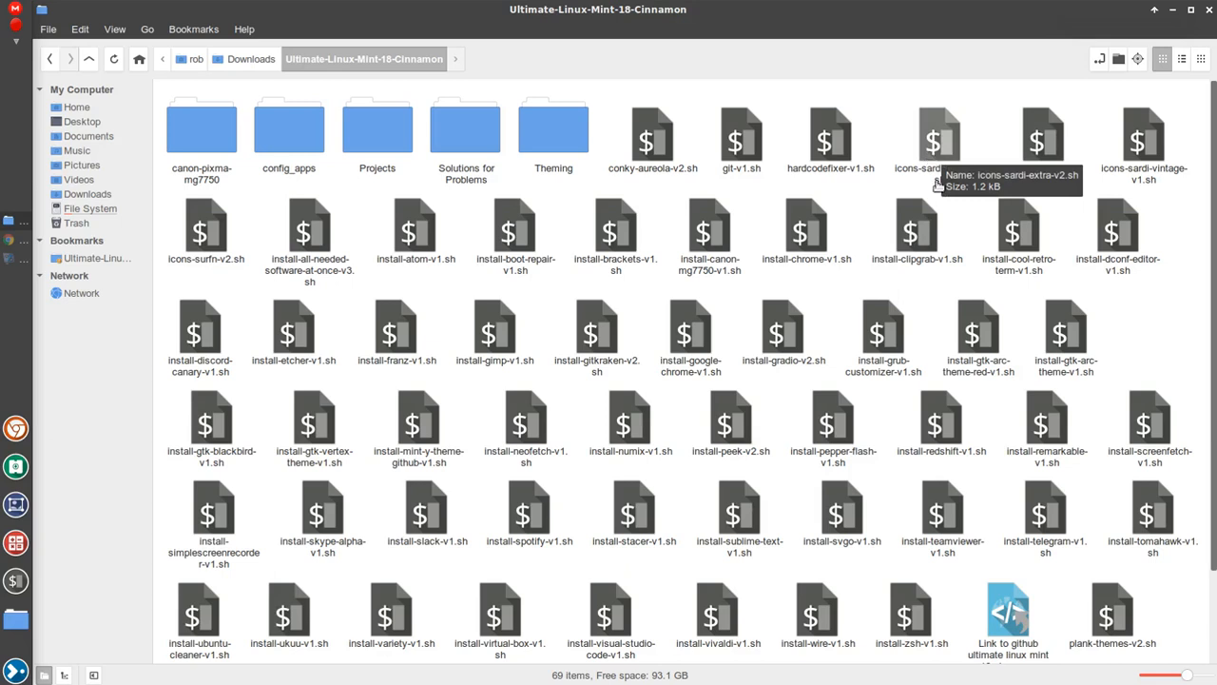
pyautogui.moveTo(1044, 141)
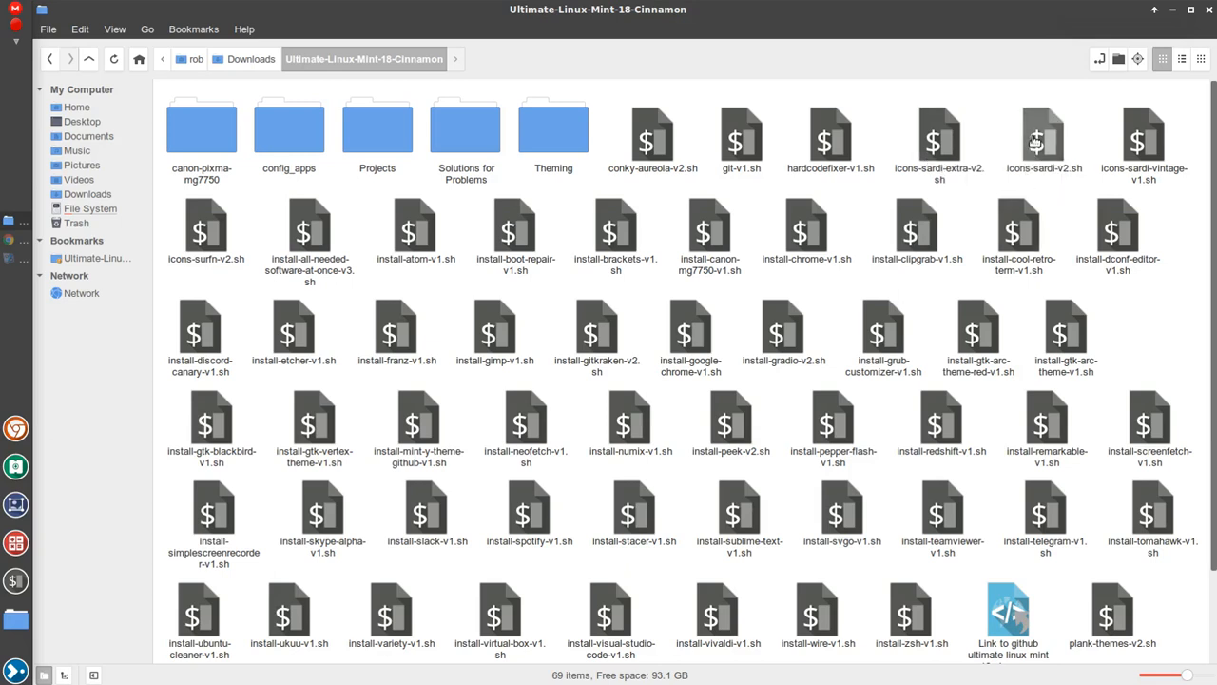
pyautogui.moveTo(1145, 137)
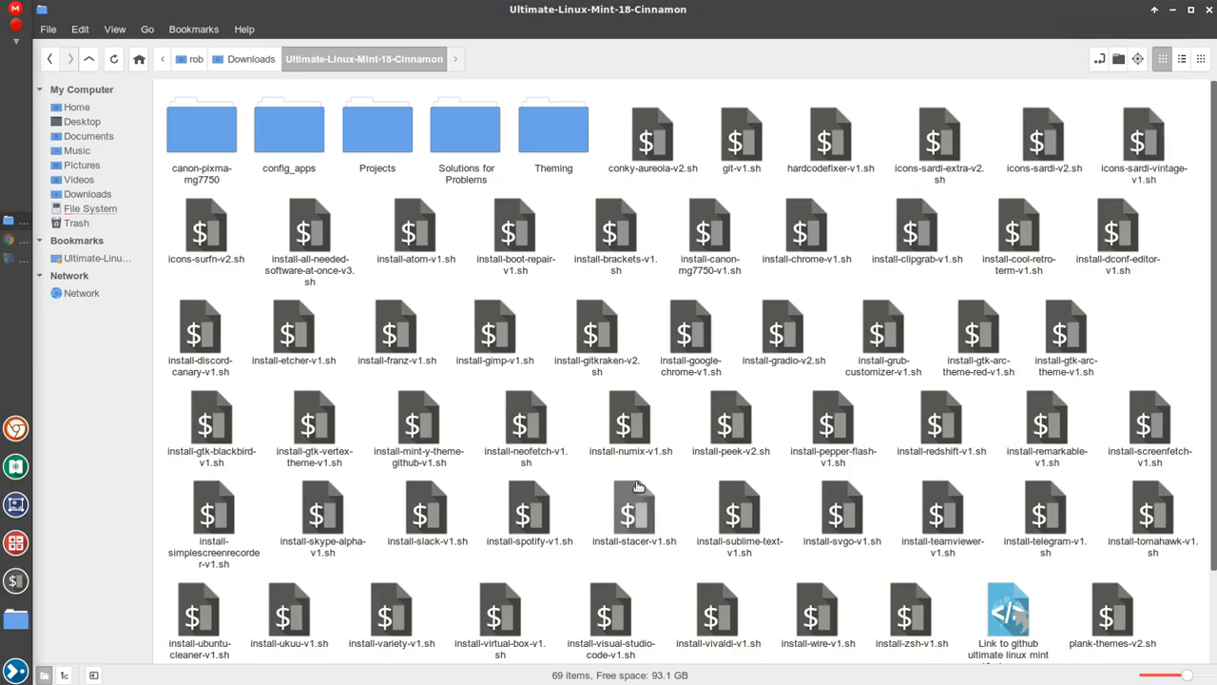
pyautogui.moveTo(632, 422)
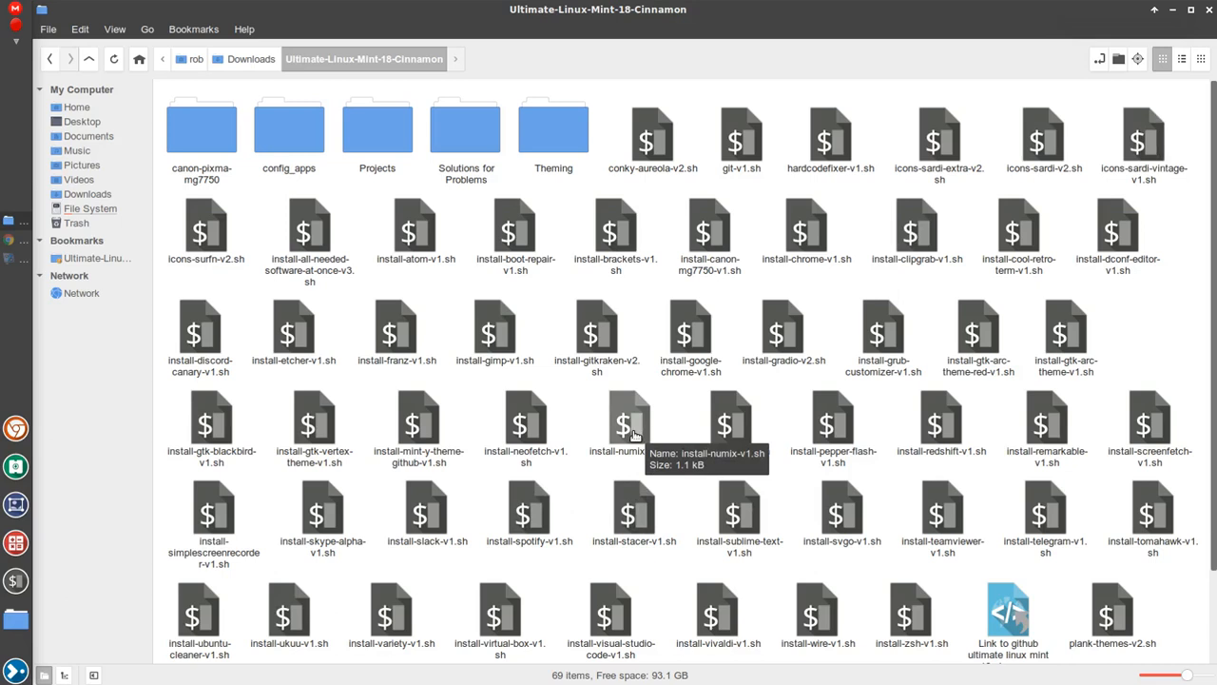
pyautogui.moveTo(594, 416)
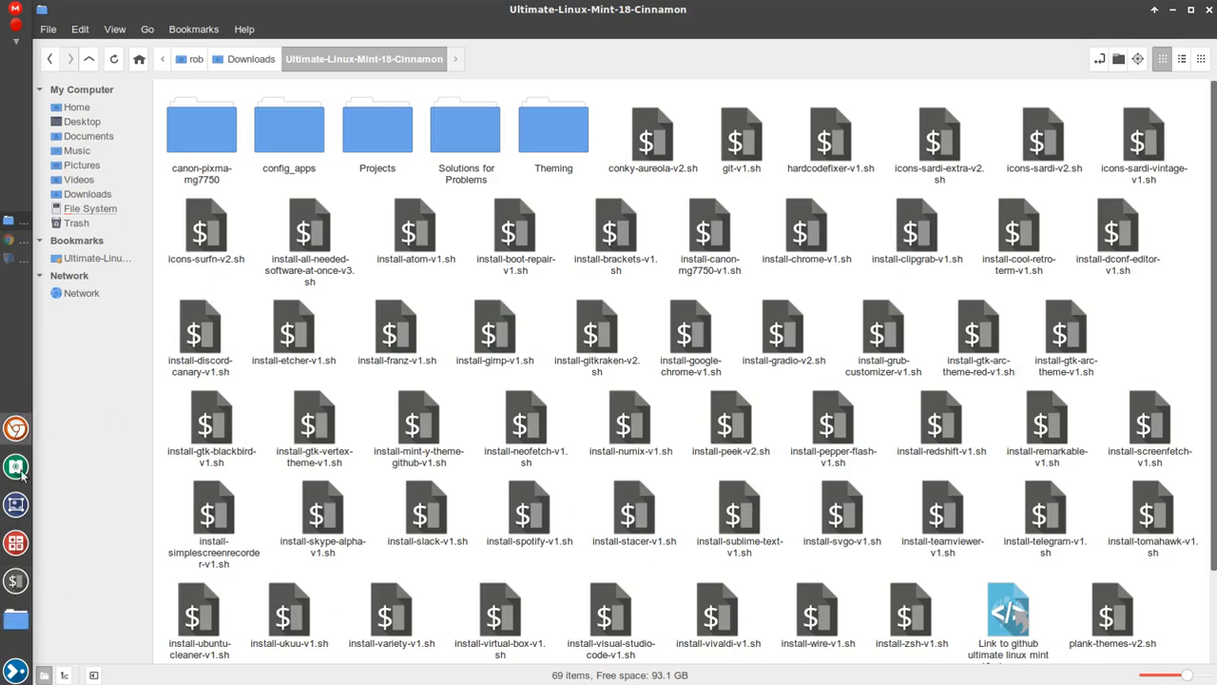
pyautogui.moveTo(730, 422)
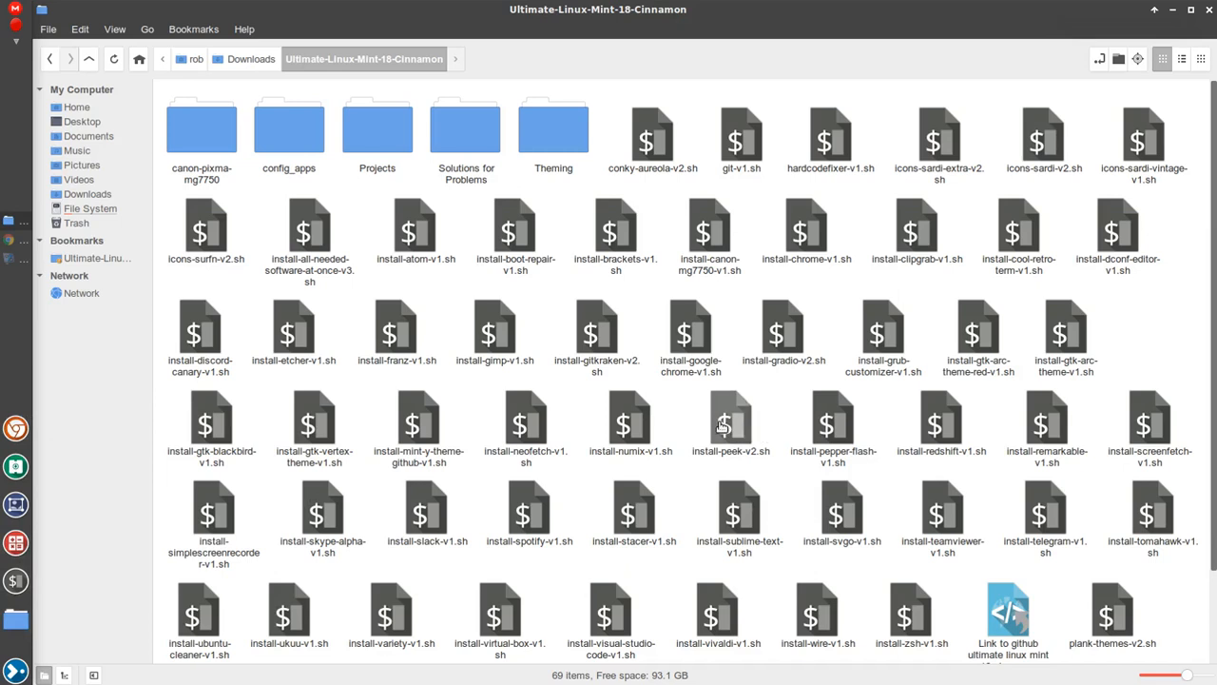
pyautogui.moveTo(985, 409)
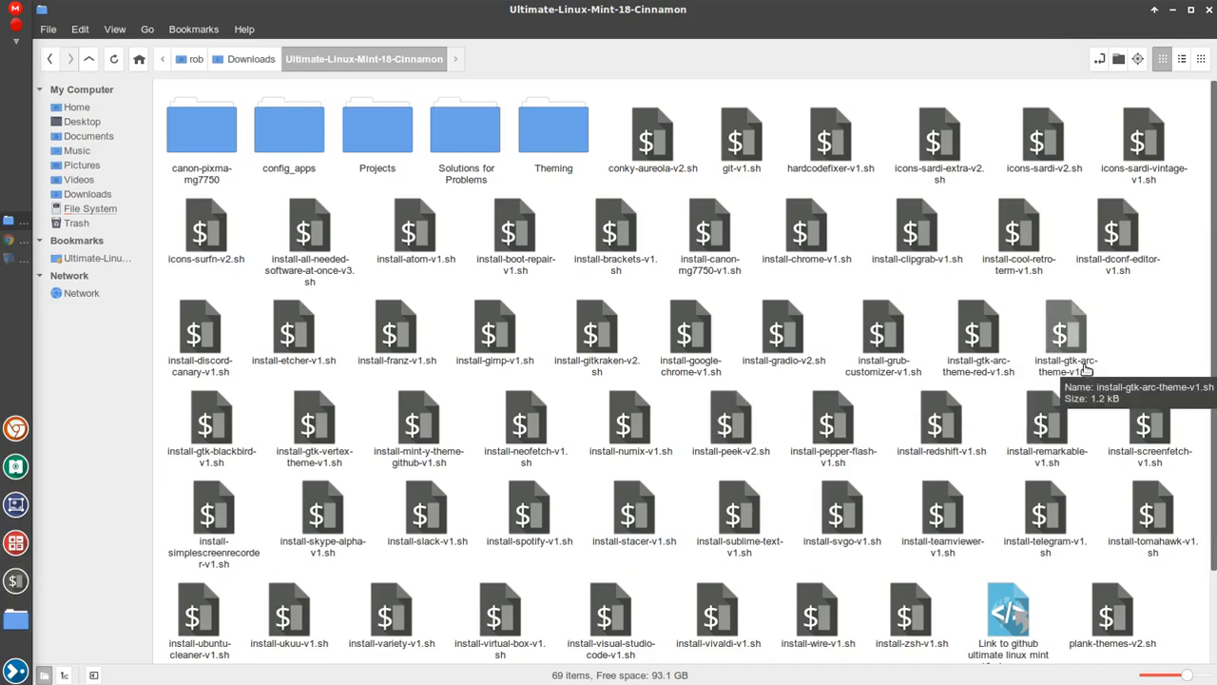
pyautogui.moveTo(998, 377)
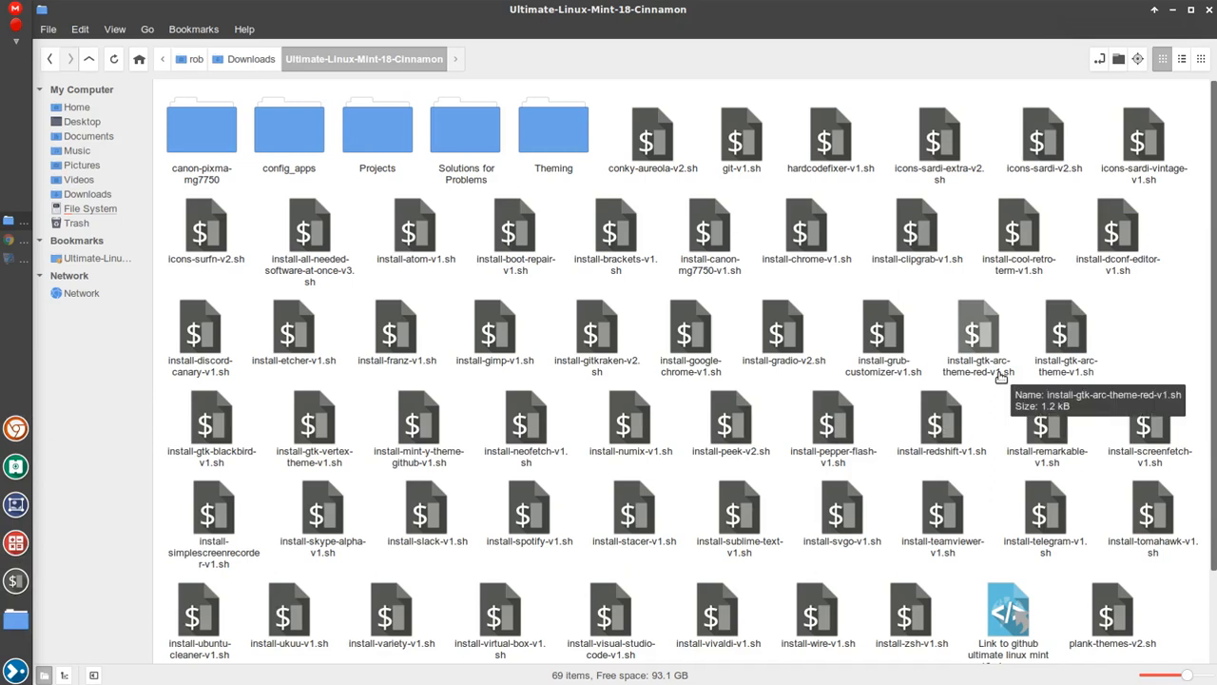
pyautogui.moveTo(244, 464)
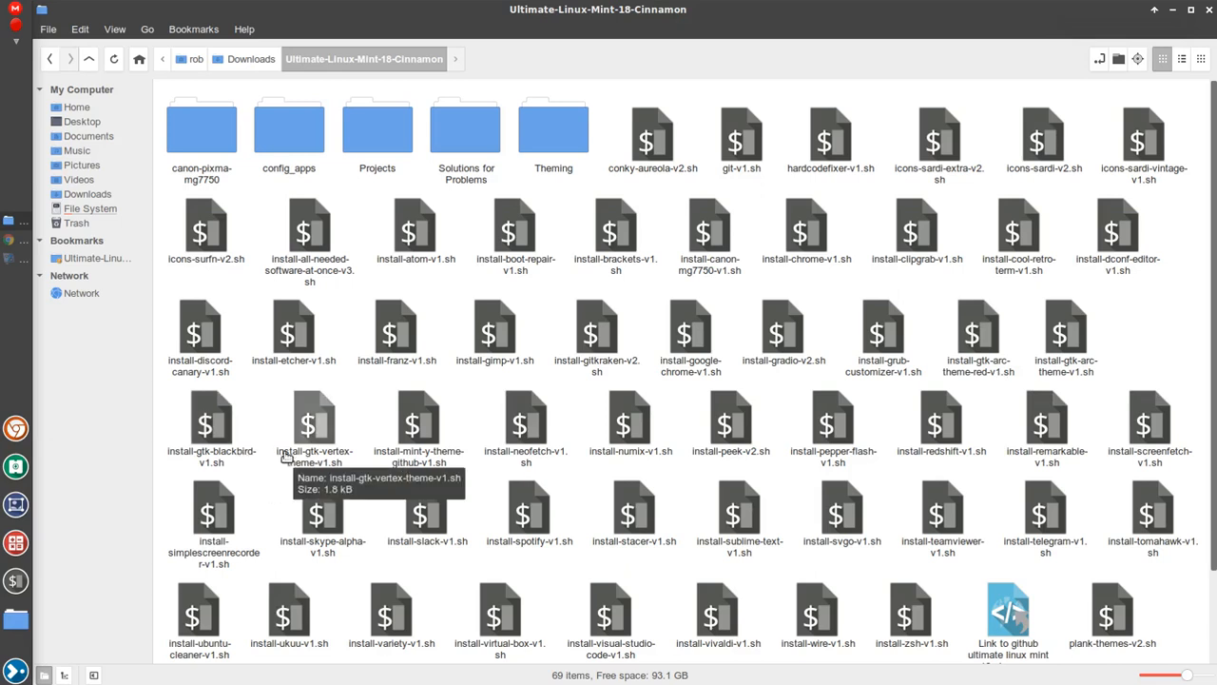
pyautogui.moveTo(1107, 373)
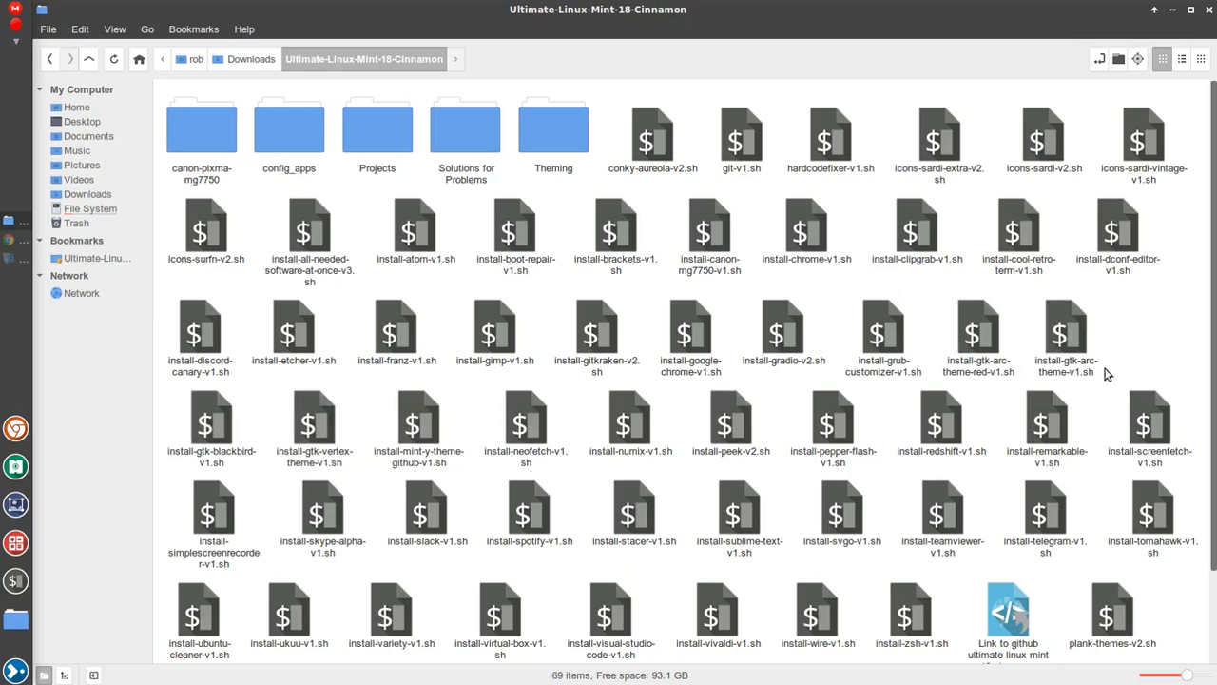
pyautogui.scroll(-3)
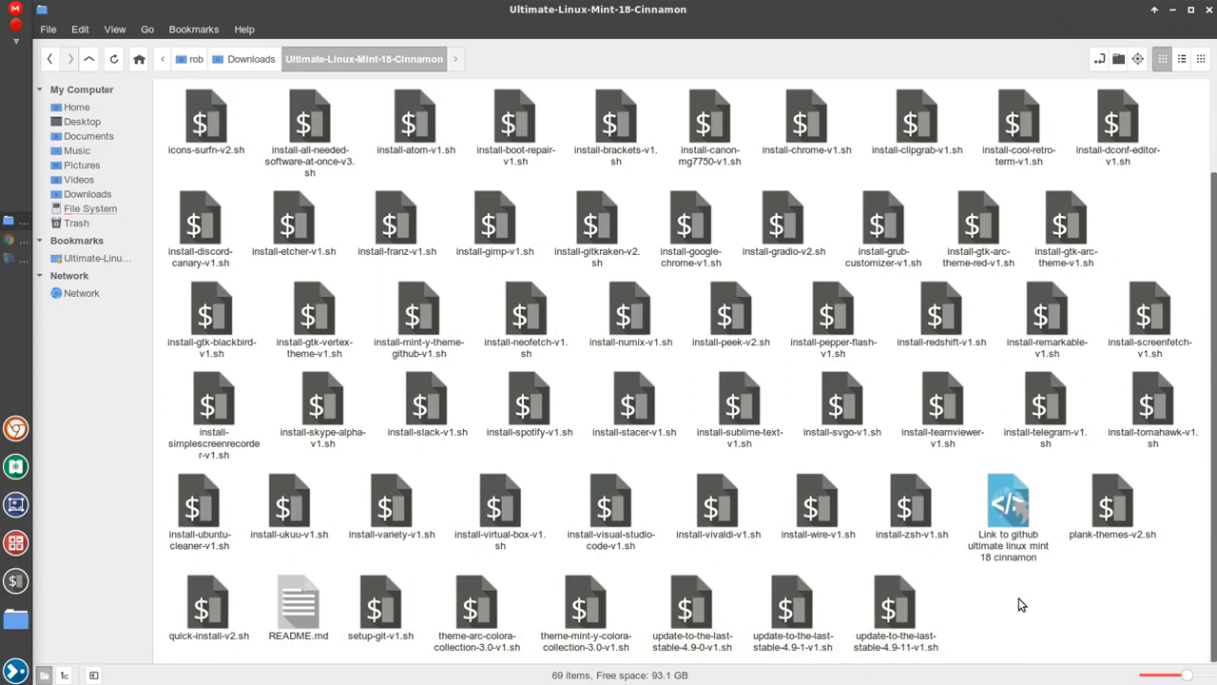
pyautogui.scroll(3)
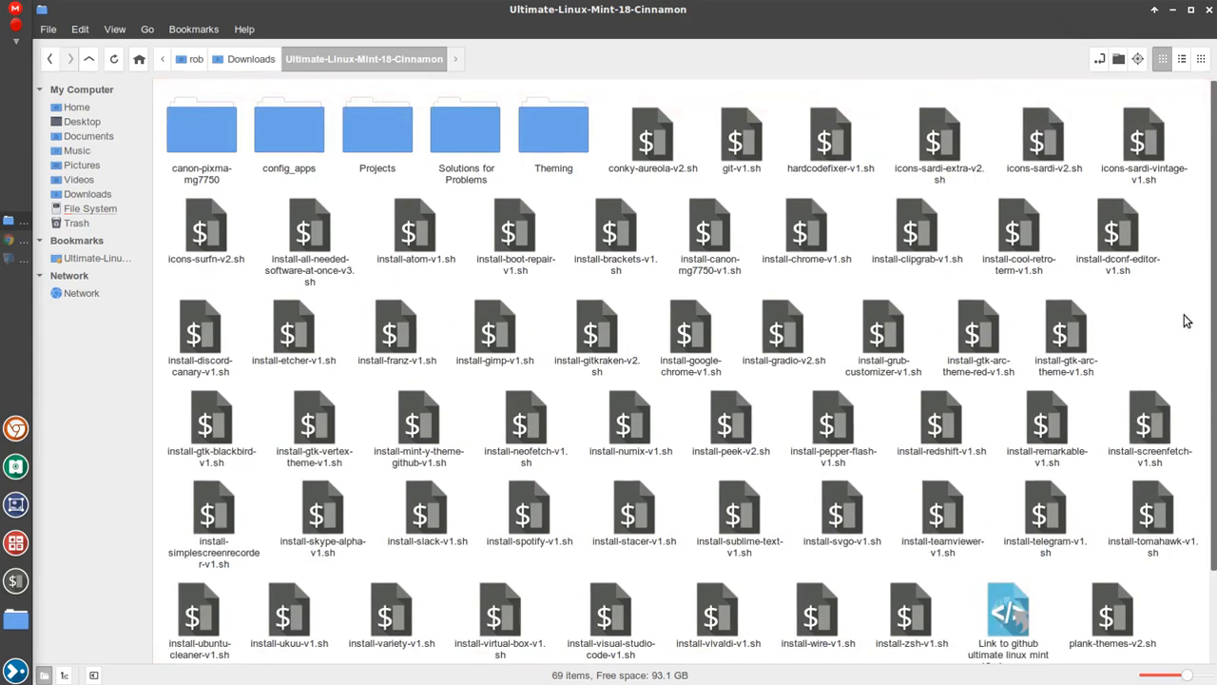
pyautogui.moveTo(1035, 384)
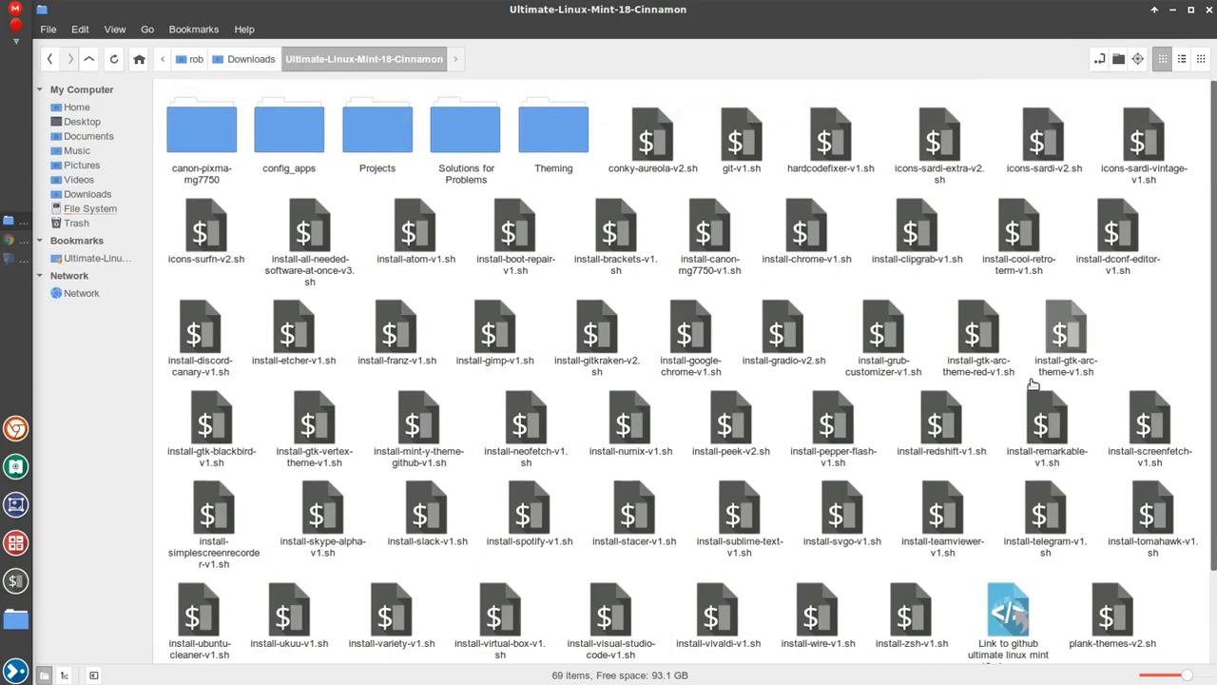
pyautogui.moveTo(524, 423)
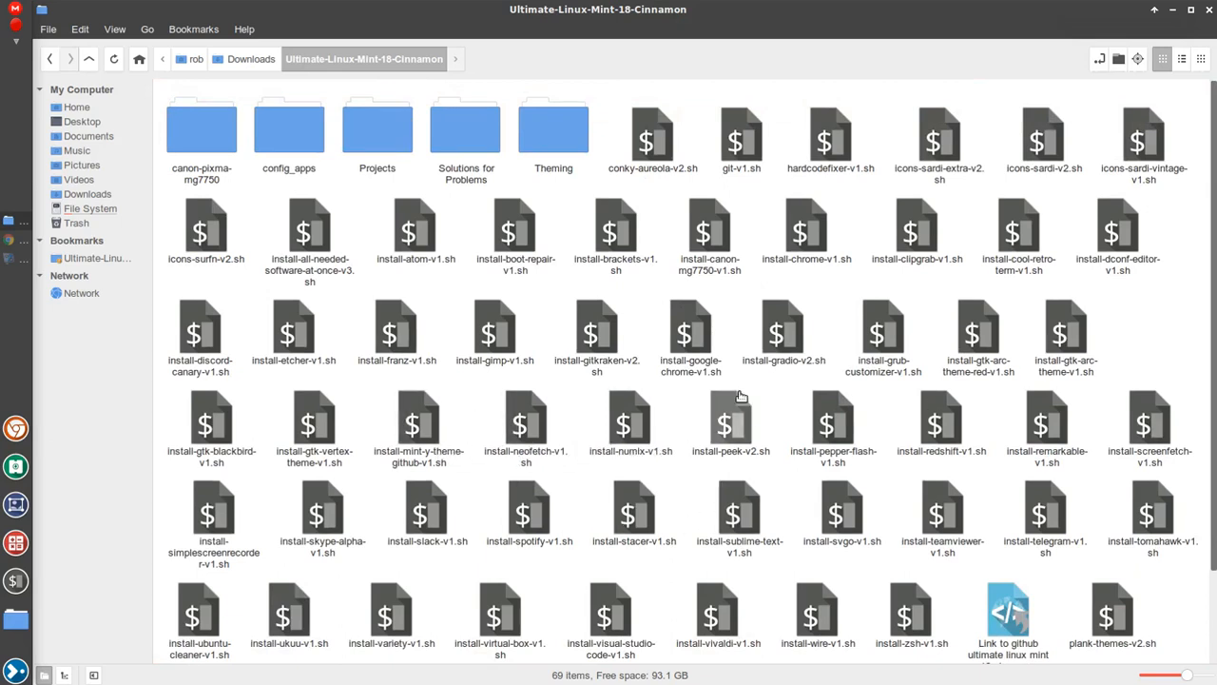
pyautogui.scroll(-3)
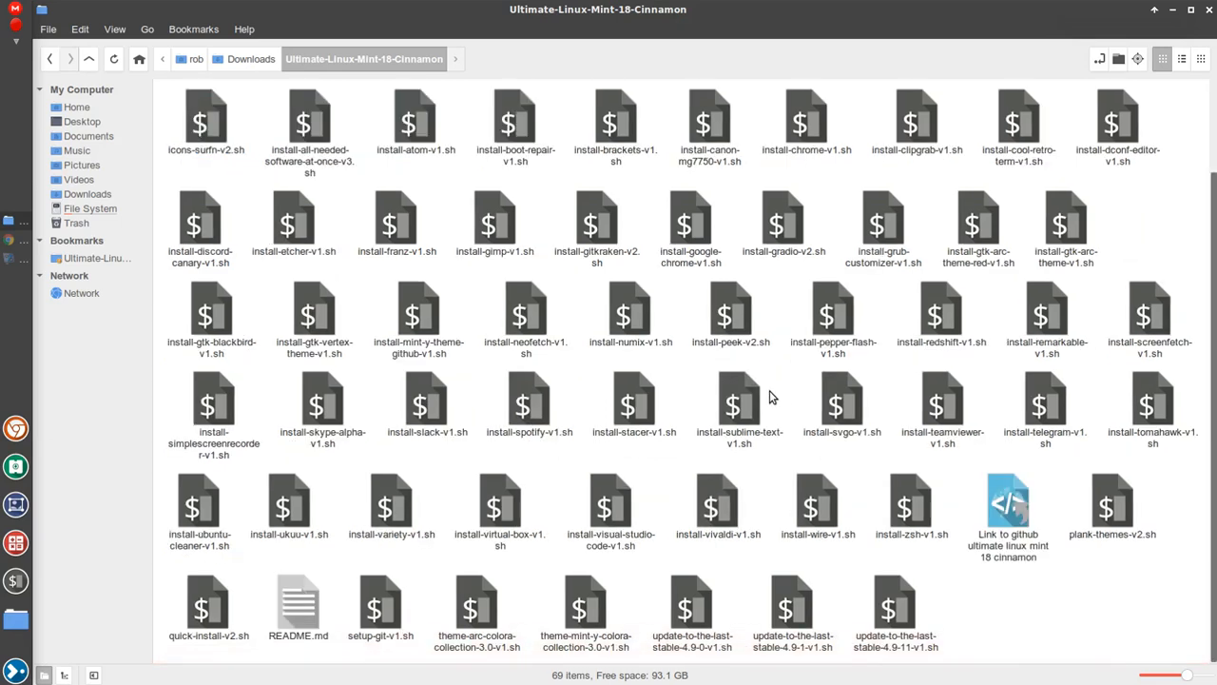
pyautogui.moveTo(323, 398)
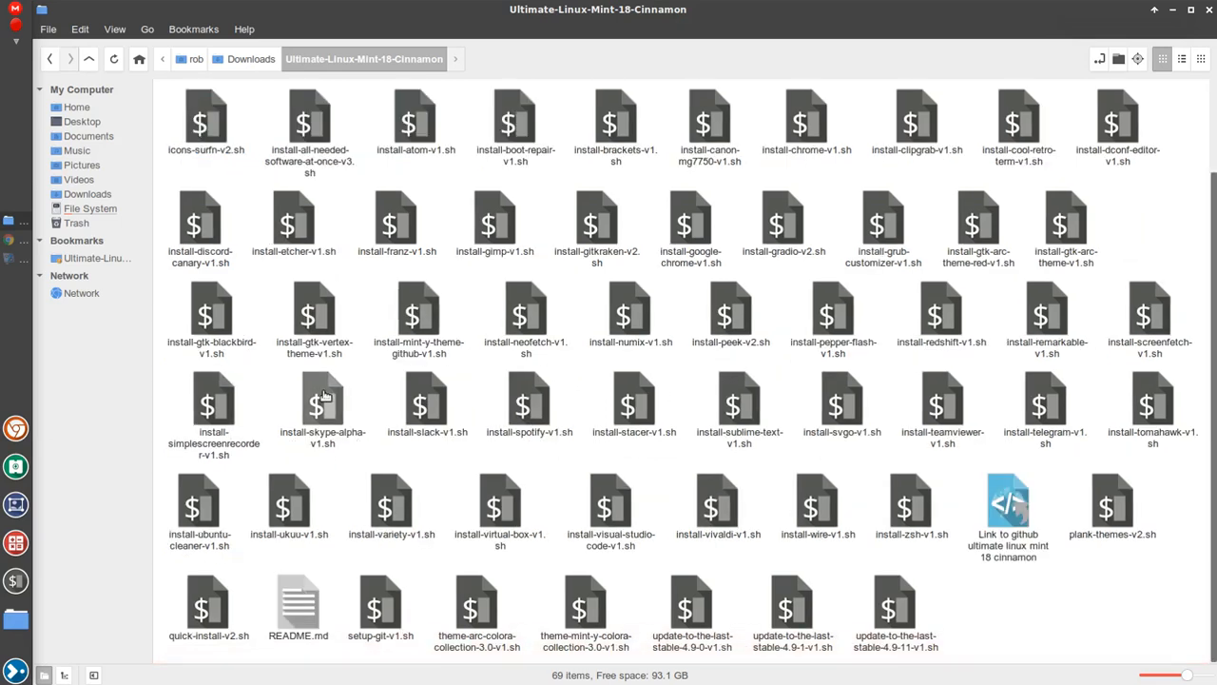
pyautogui.moveTo(555, 441)
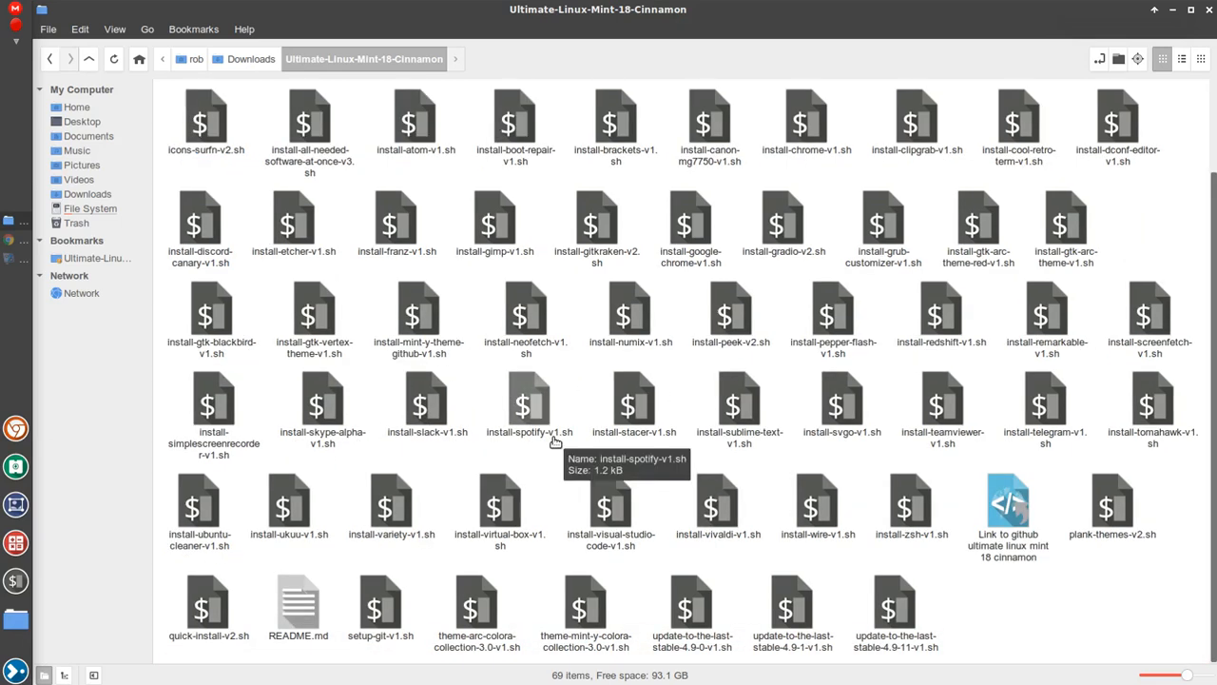
pyautogui.moveTo(802, 453)
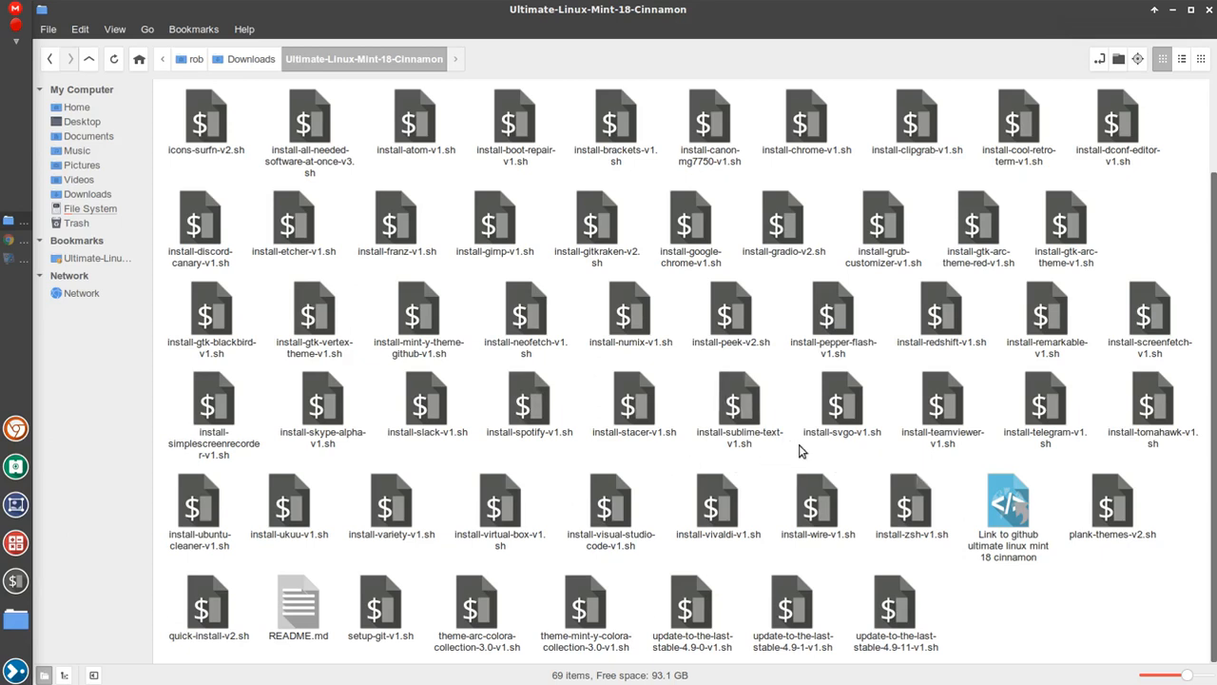
pyautogui.moveTo(1046, 605)
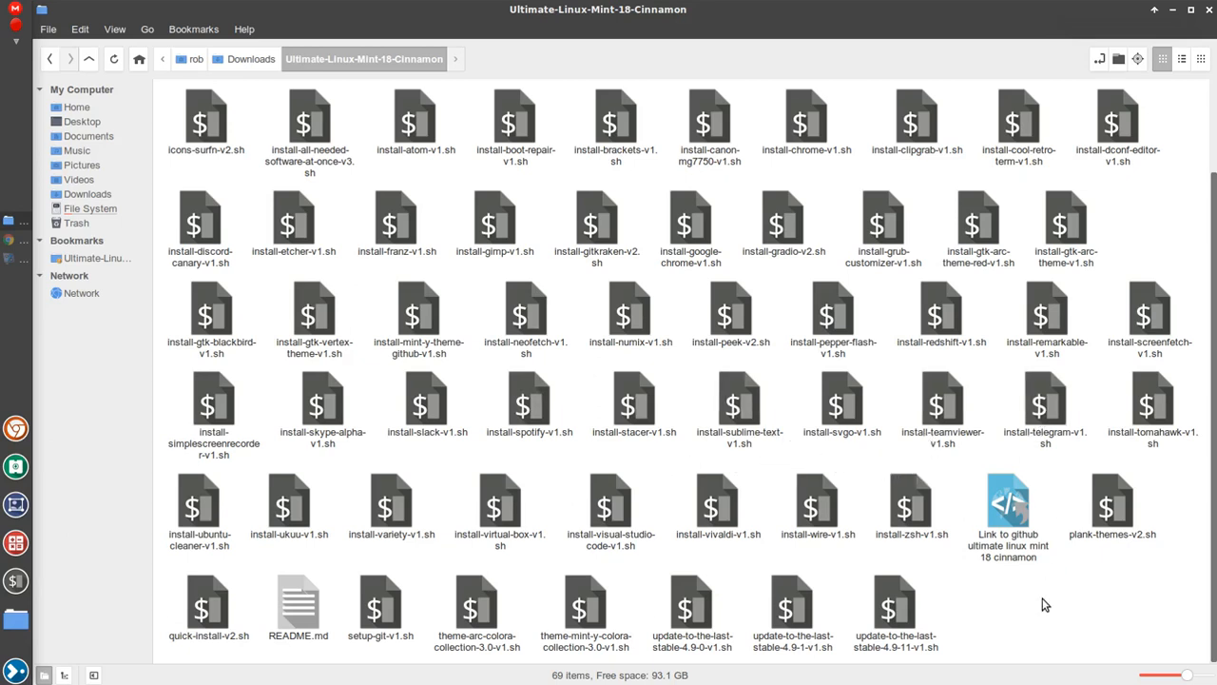
pyautogui.moveTo(776, 559)
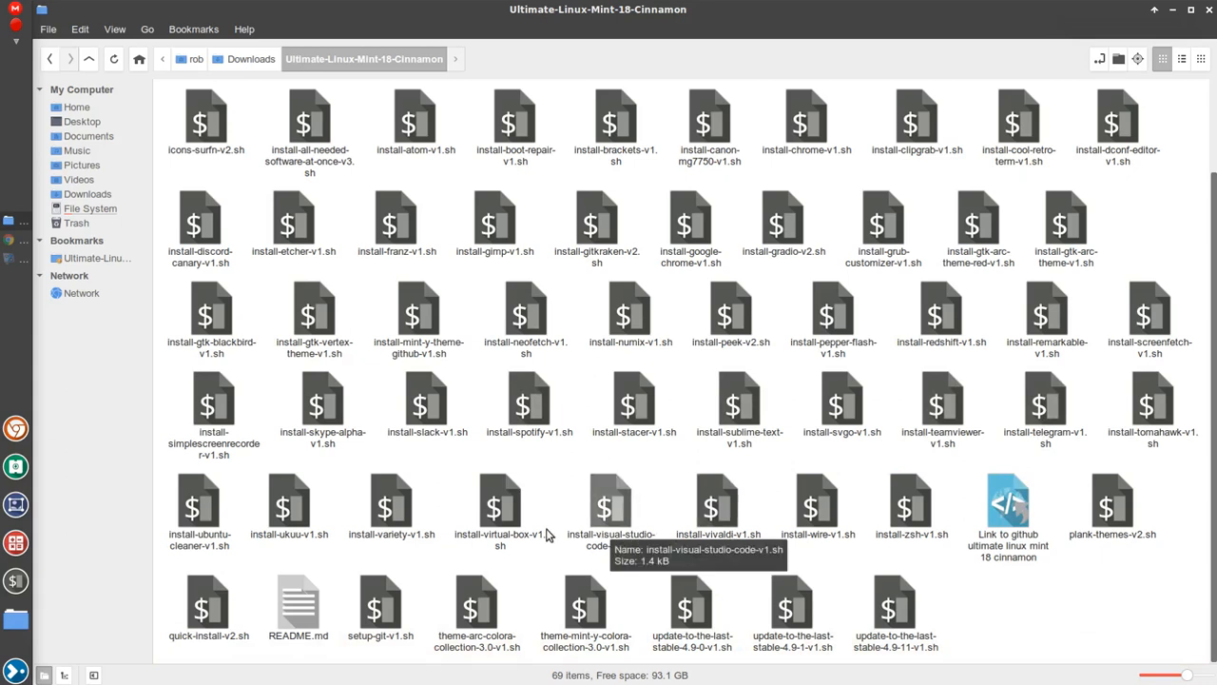
pyautogui.moveTo(1010, 609)
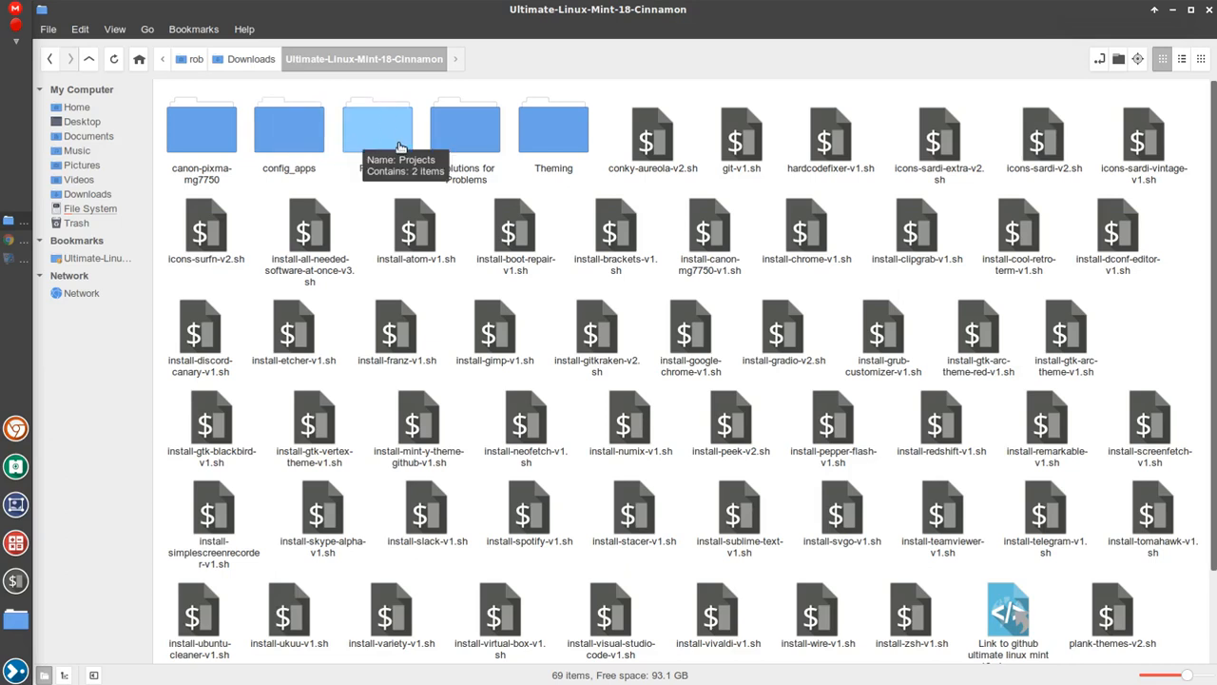
pyautogui.moveTo(553, 133)
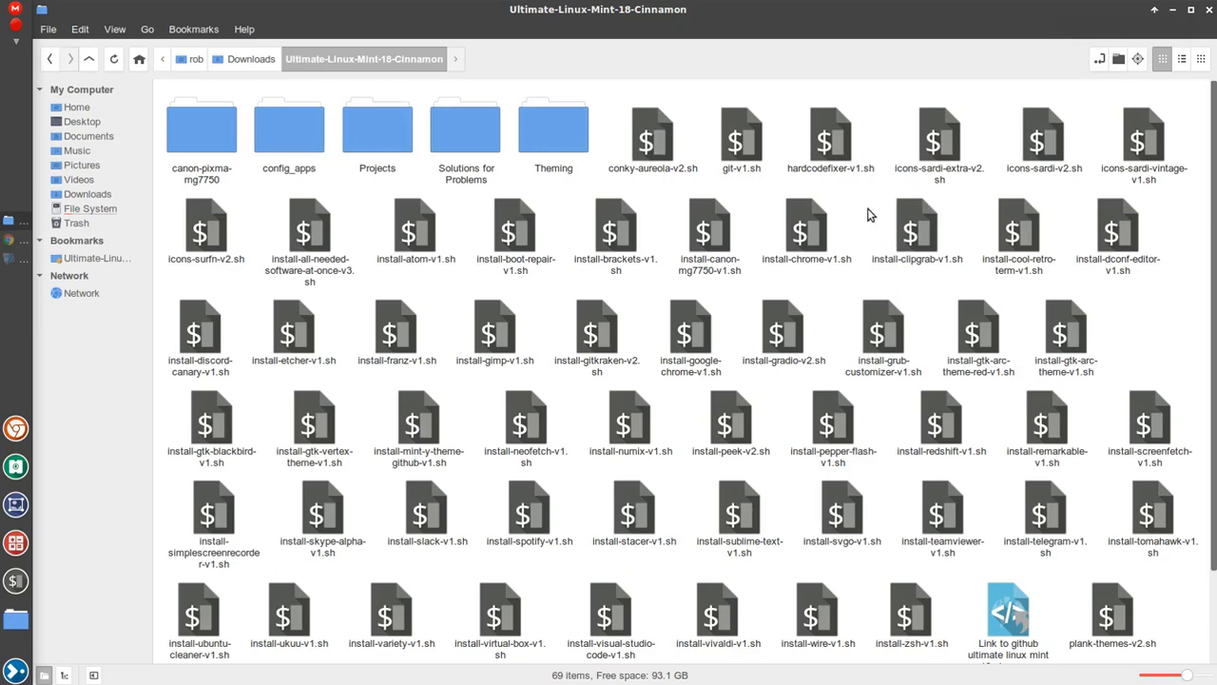
pyautogui.moveTo(38, 675)
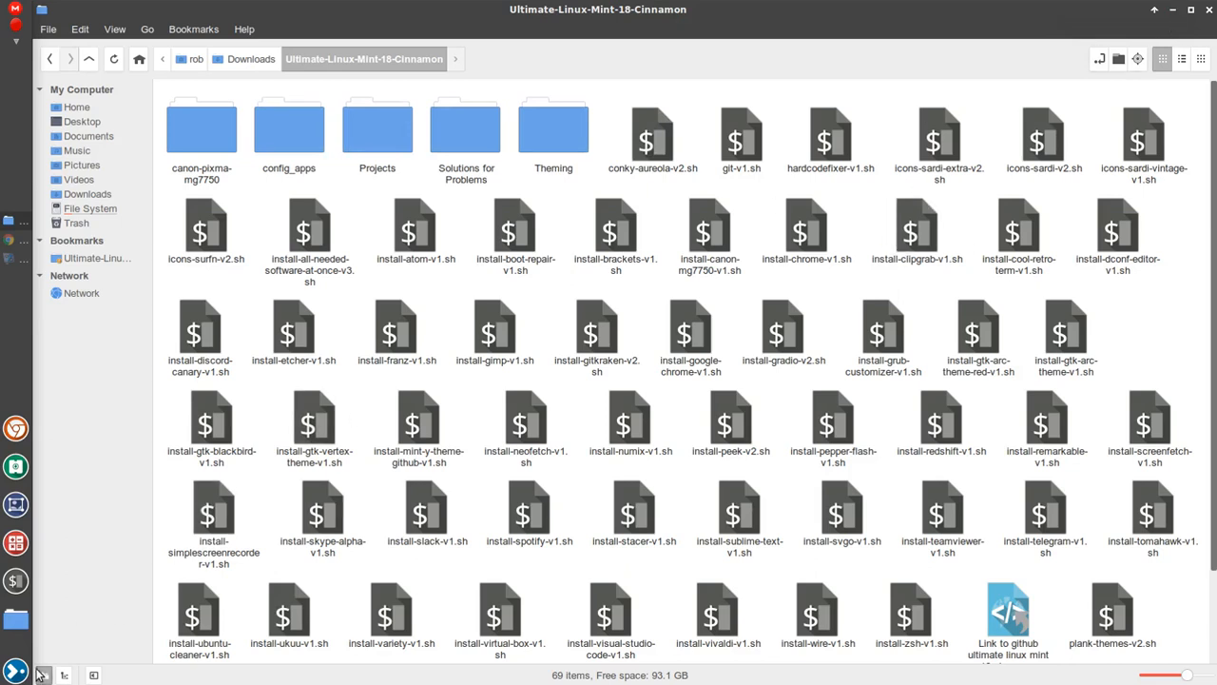
# Bring up the Whisker application menu from the bottom-left panel
pyautogui.click(15, 673)
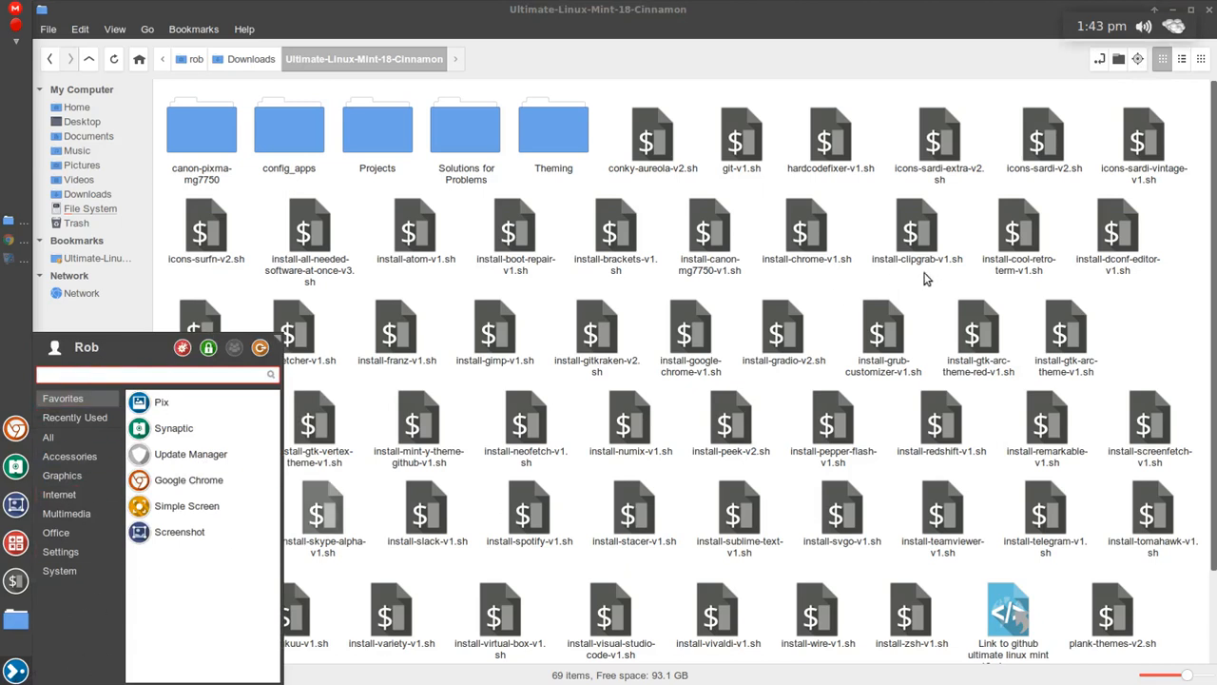
pyautogui.moveTo(1038, 35)
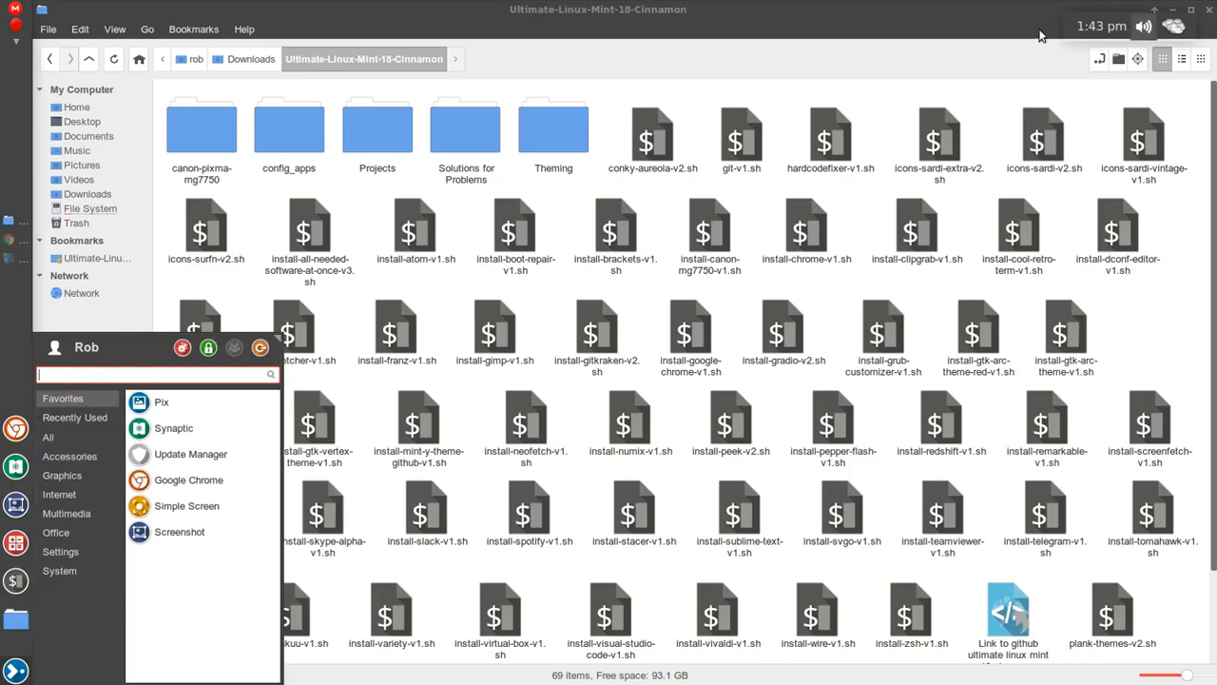
pyautogui.moveTo(787, 42)
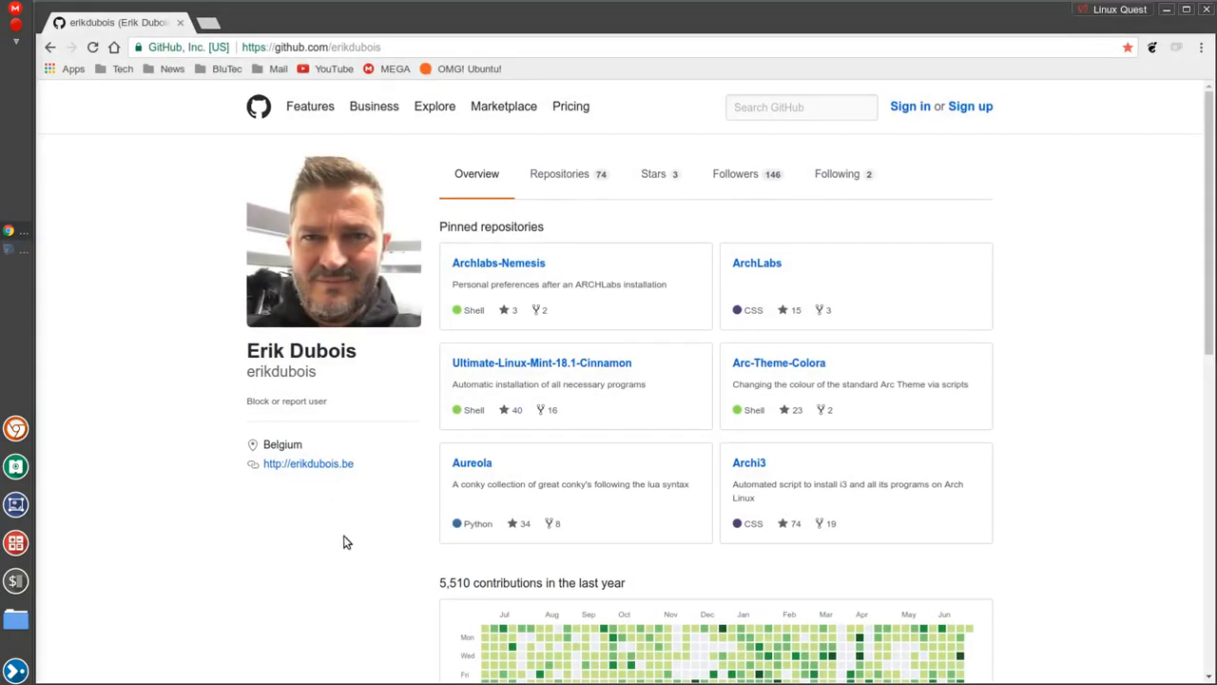
pyautogui.moveTo(342, 559)
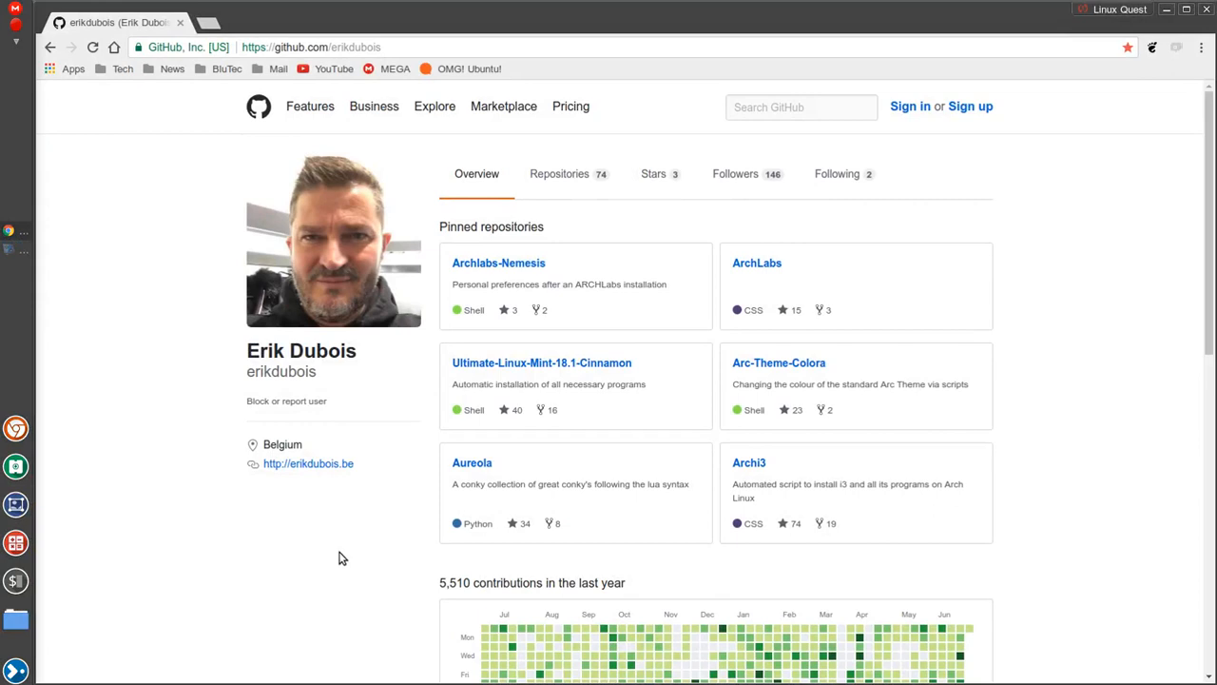
pyautogui.moveTo(901, 268)
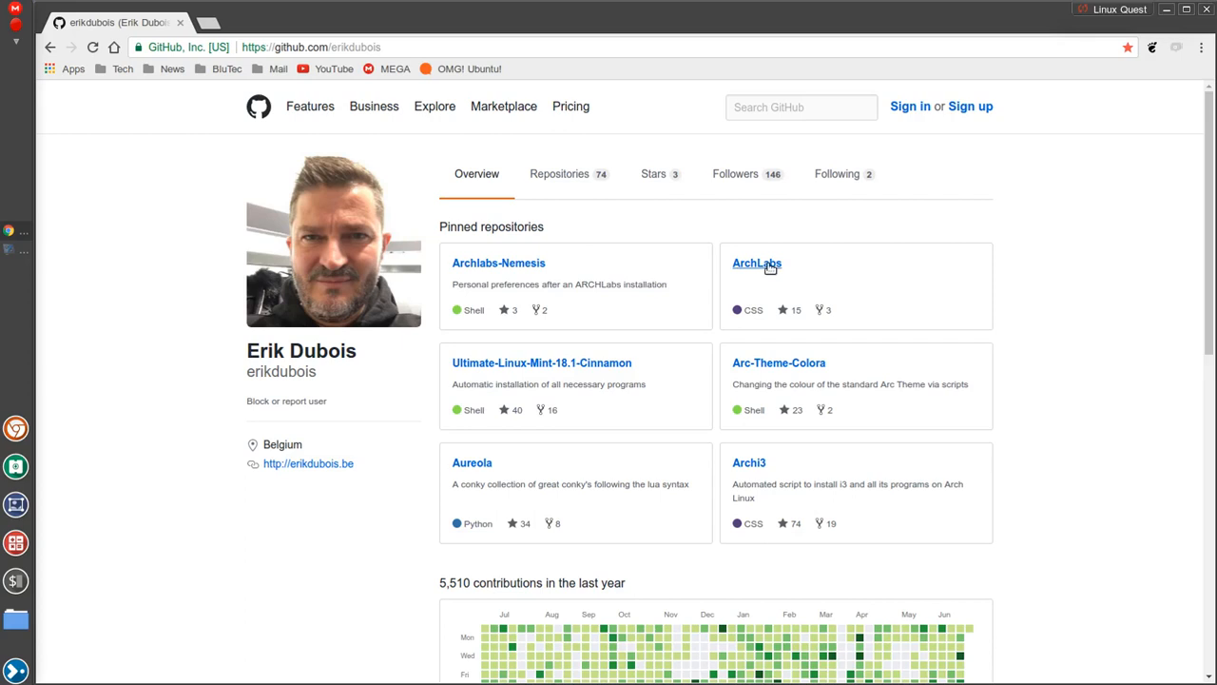
pyautogui.click(757, 262)
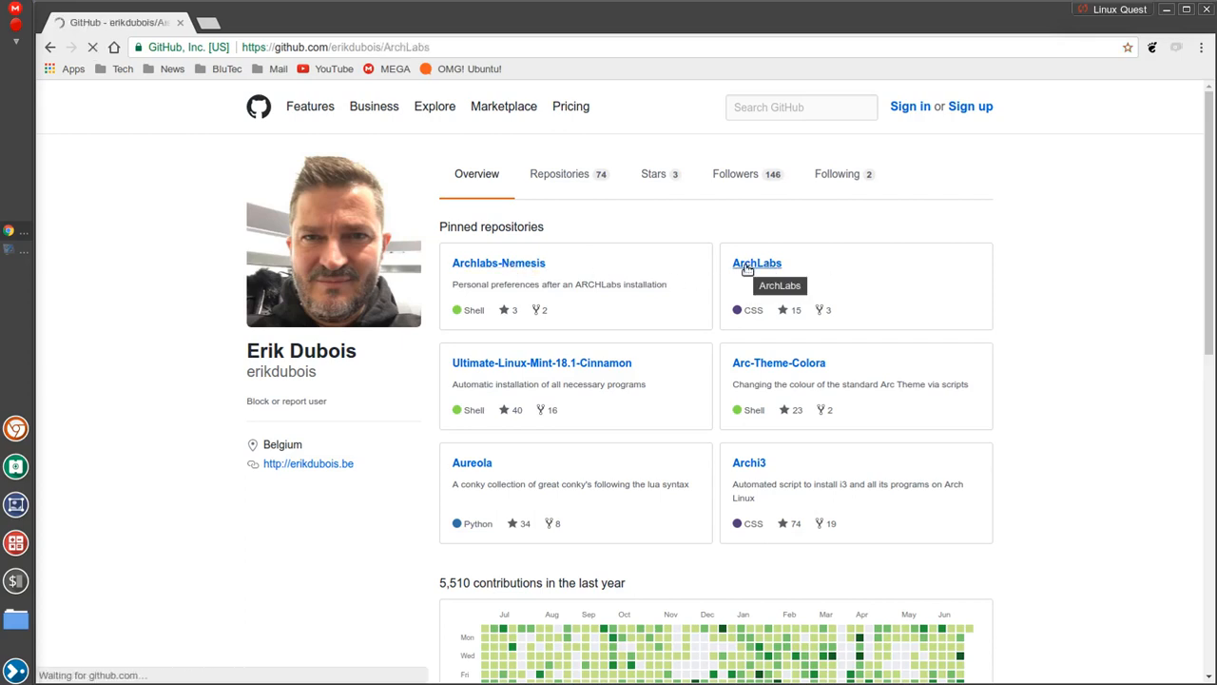
pyautogui.click(757, 262)
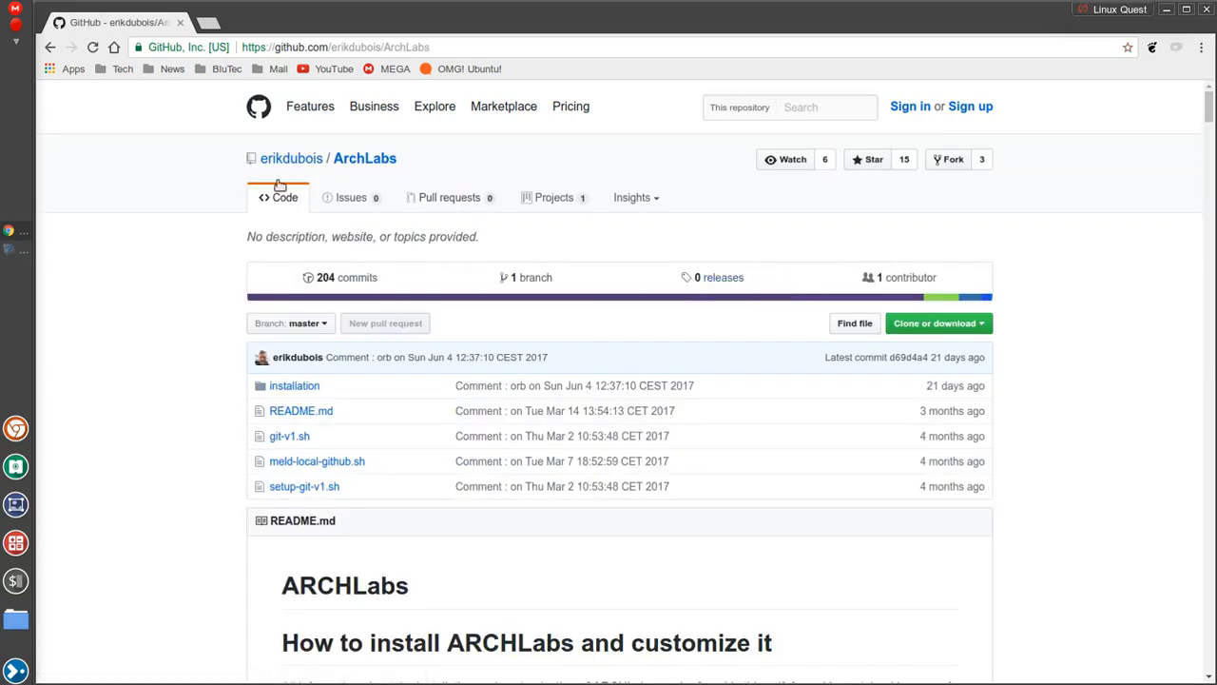
pyautogui.click(291, 158)
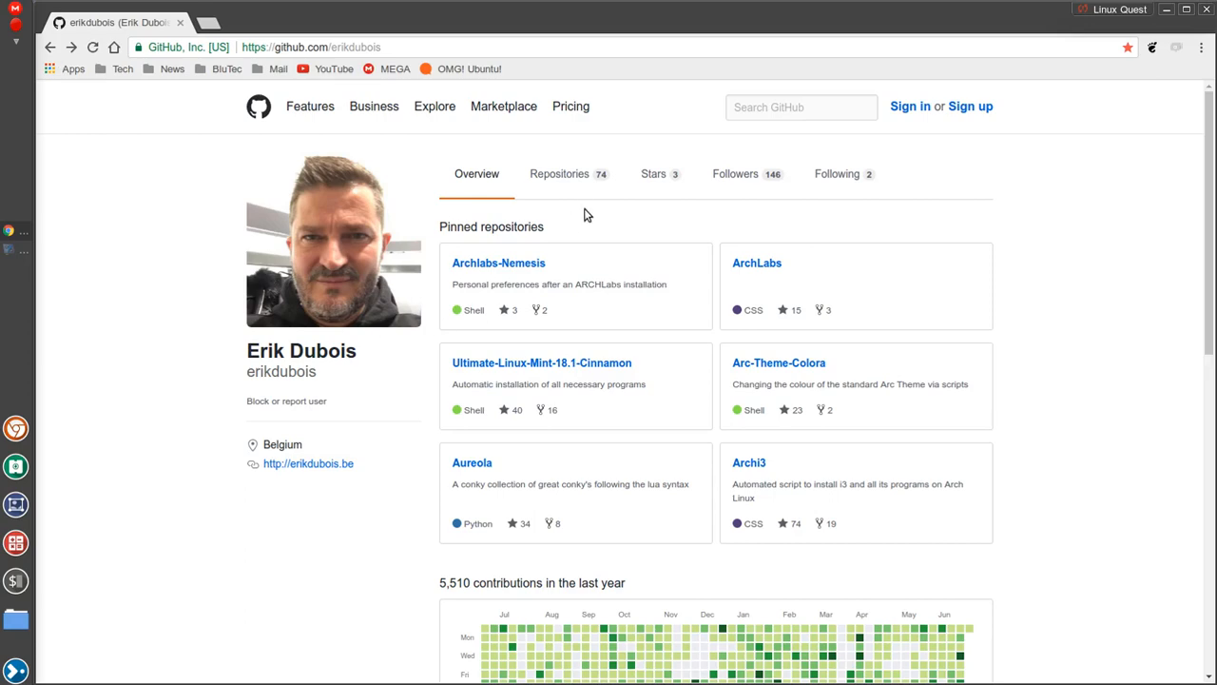
pyautogui.moveTo(947, 498)
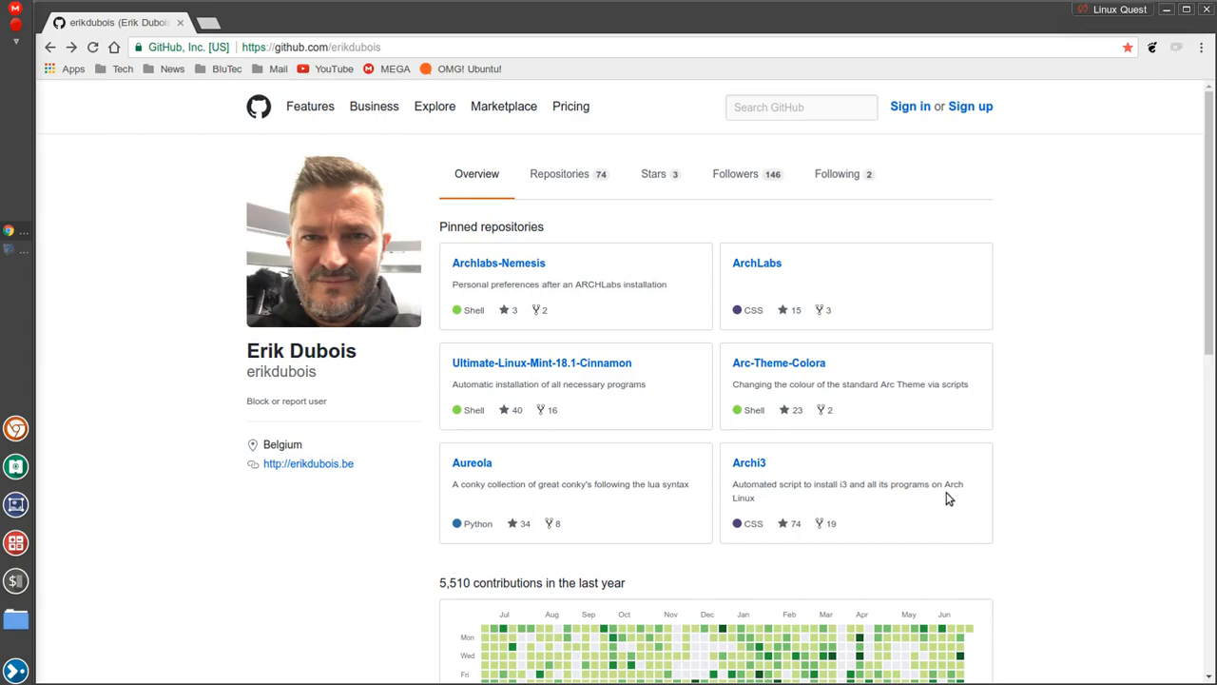
pyautogui.moveTo(1053, 418)
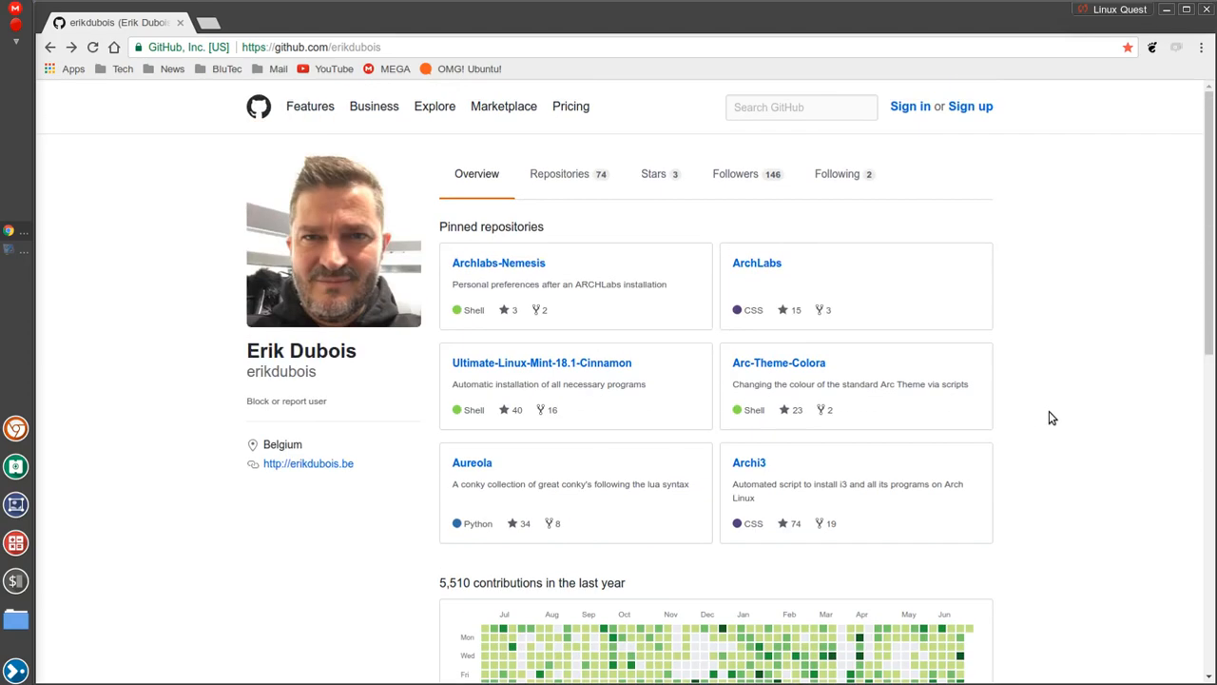
pyautogui.moveTo(517, 320)
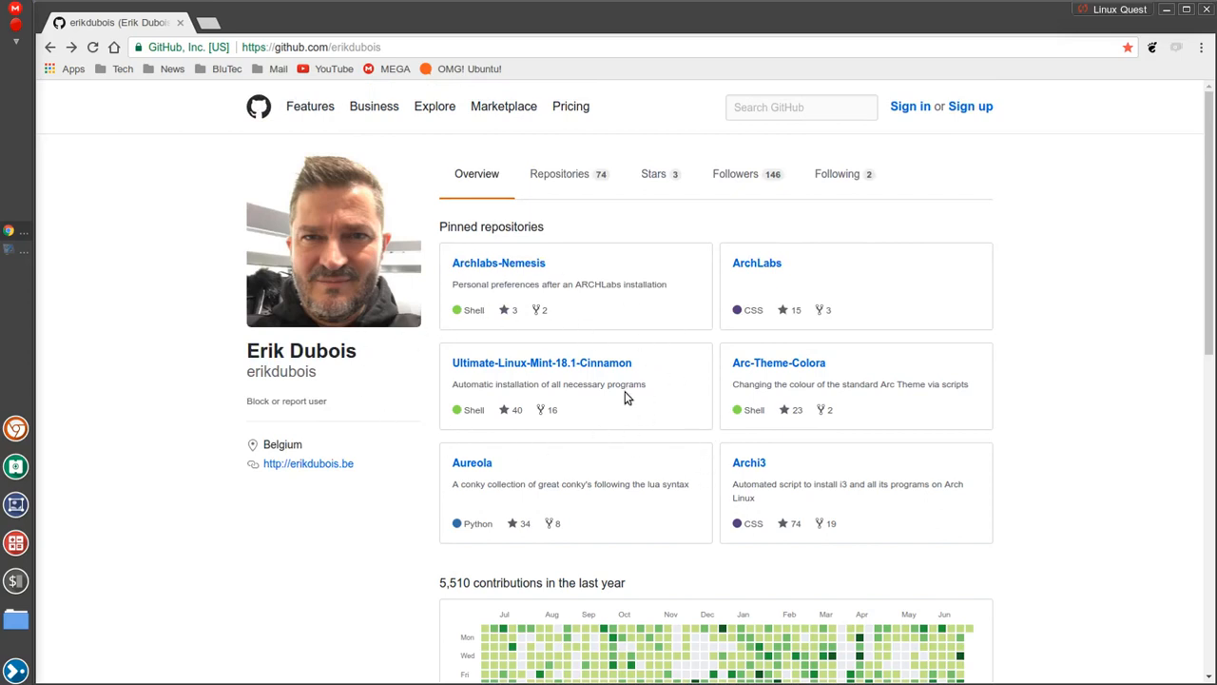
pyautogui.moveTo(694, 422)
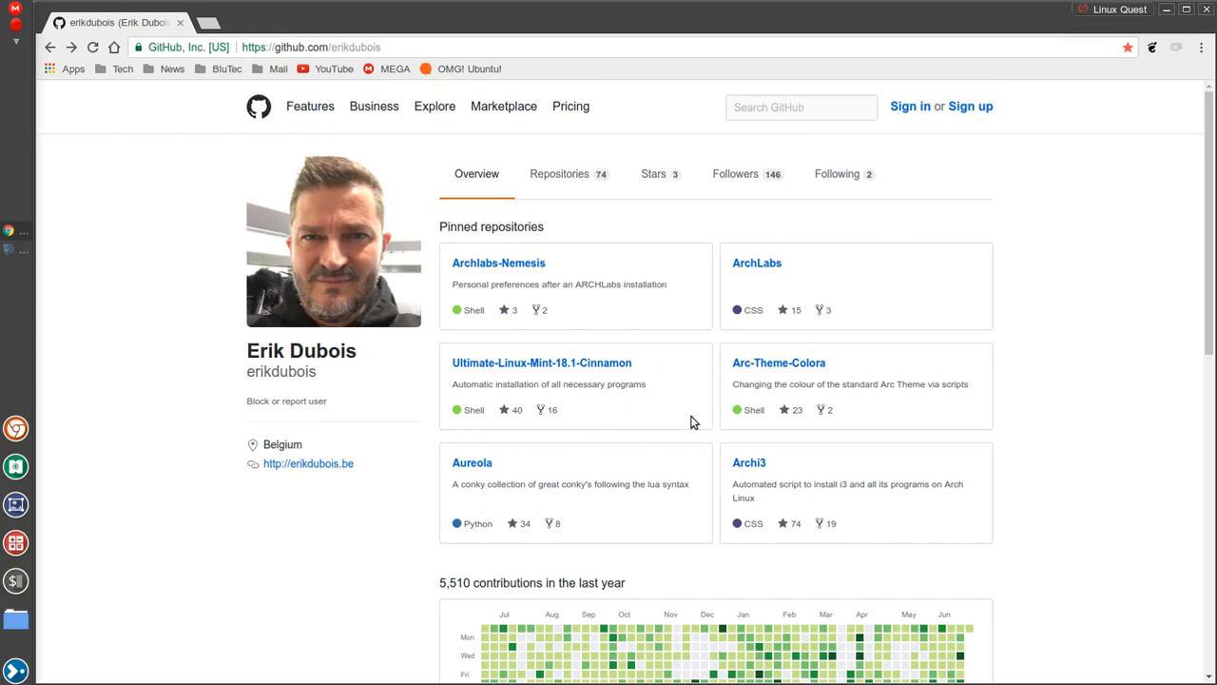